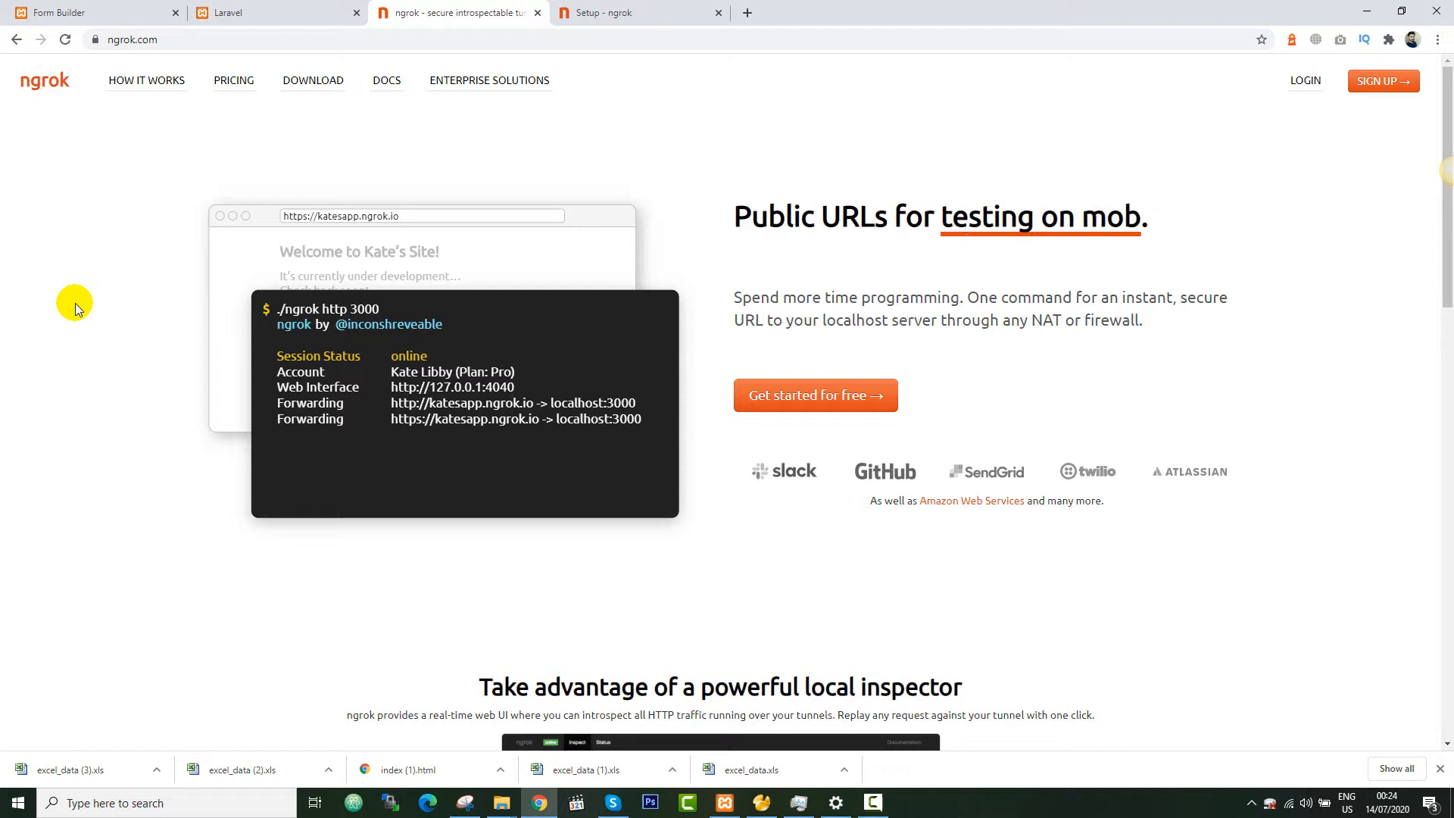
{"action": "mouse_move", "coordinate": [312, 80]}
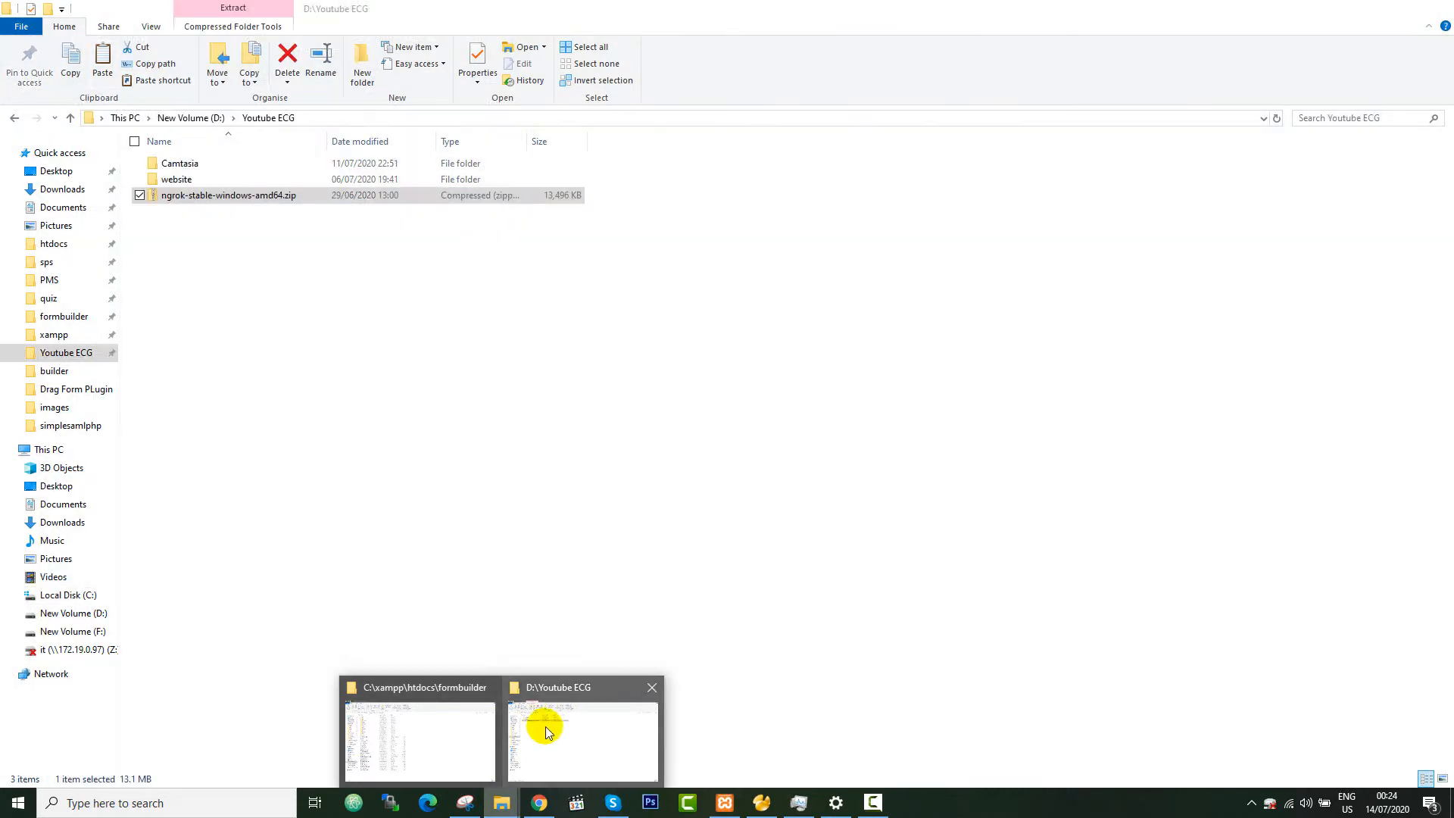
Copy ngrok.exe from inside the downloaded ngrok zip.
{"action": "left_click", "coordinate": [581, 743]}
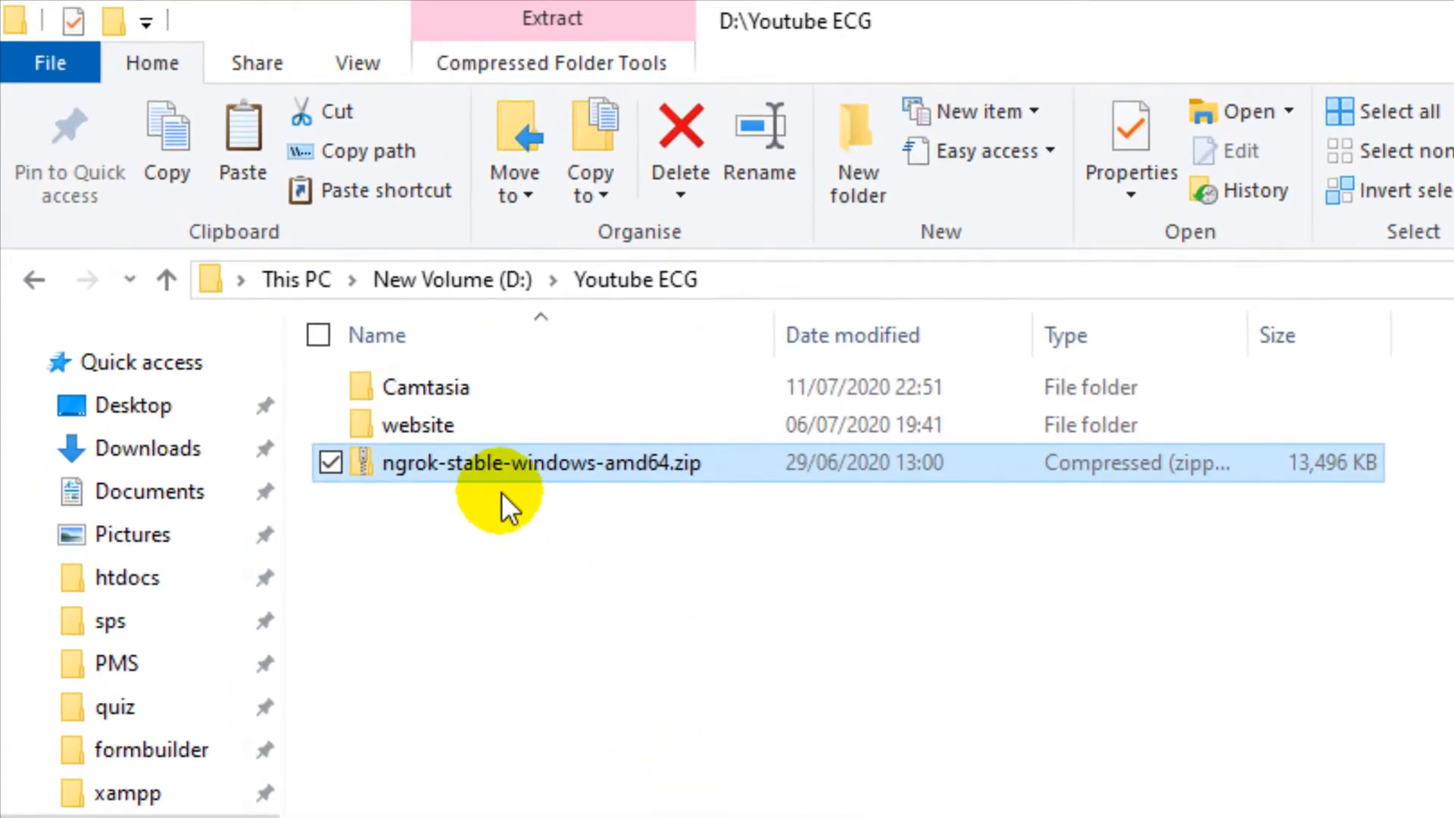
{"action": "mouse_move", "coordinate": [524, 482]}
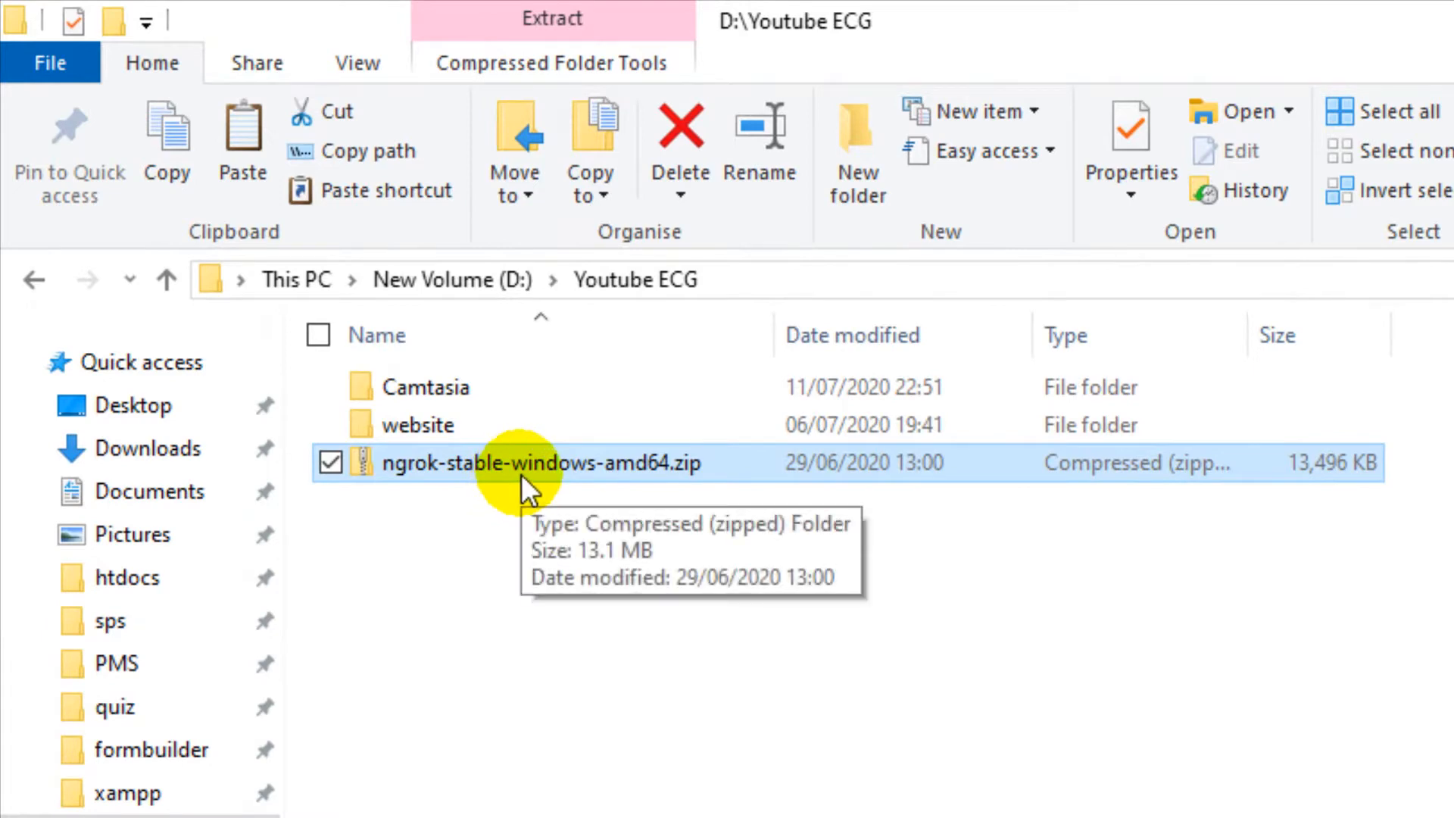
{"action": "double_click", "coordinate": [538, 463]}
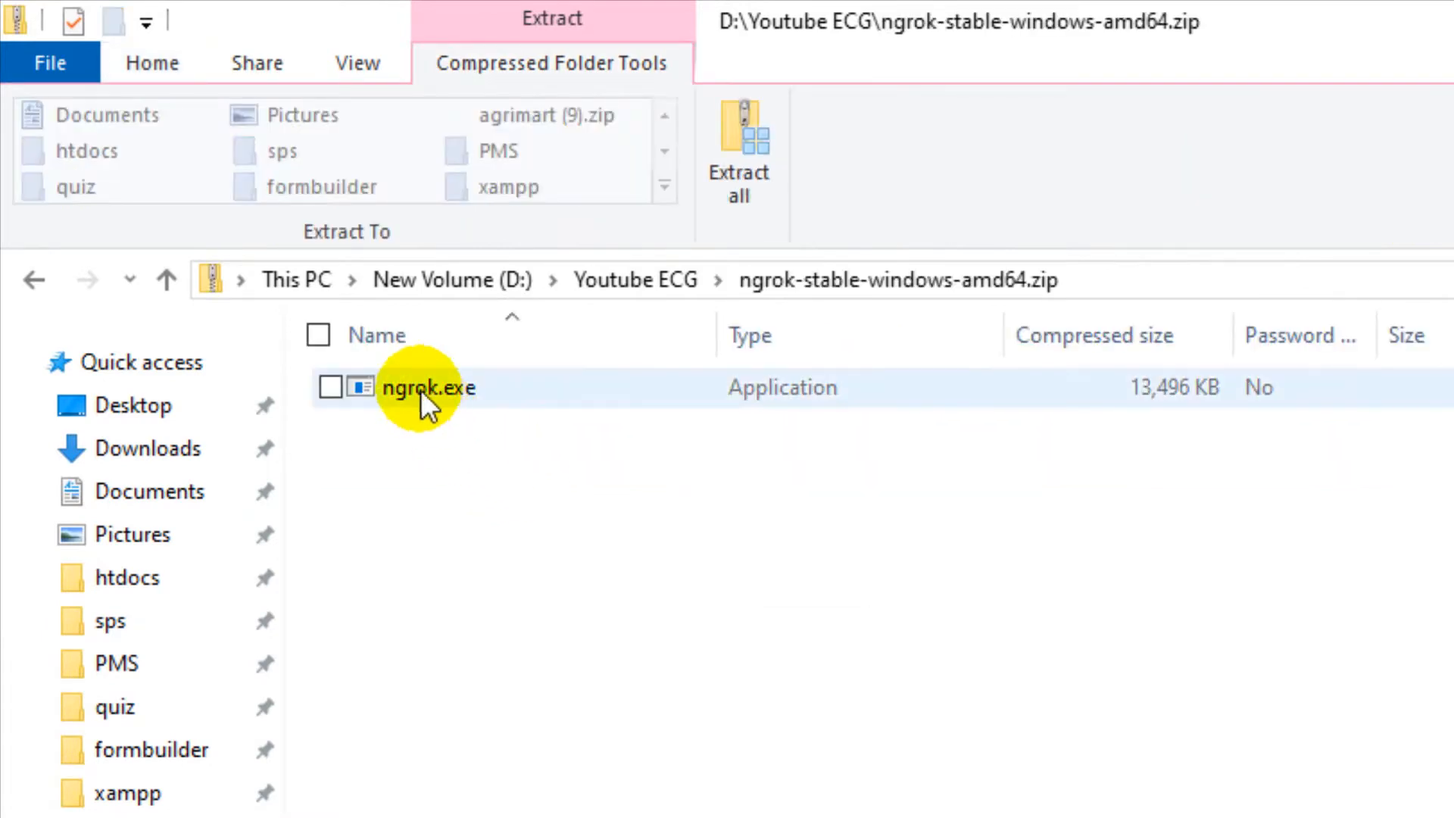
{"action": "right_click", "coordinate": [428, 387]}
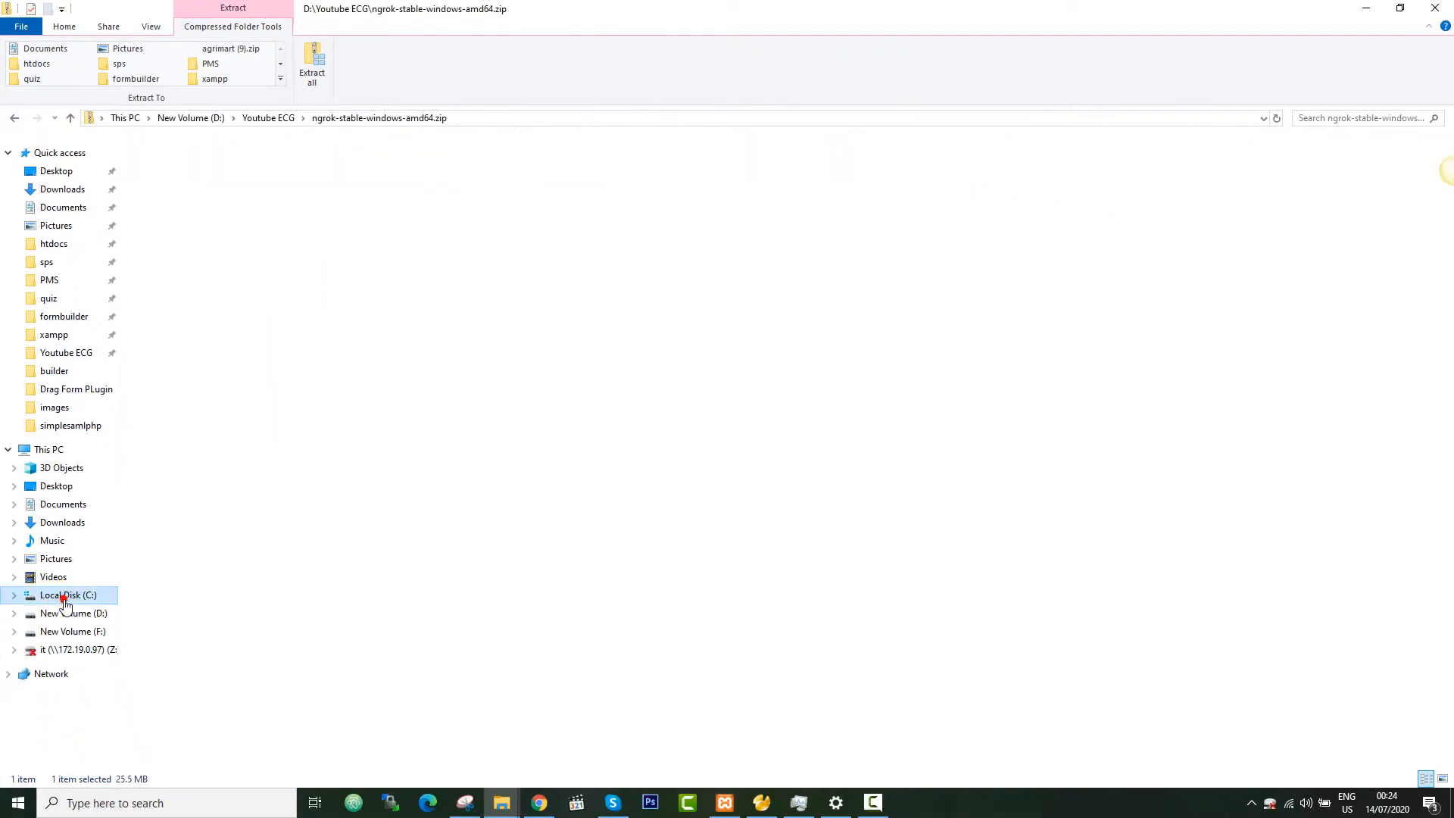
Paste ngrok.exe into the root of Local Disk (C:) with administrator permission.
{"action": "left_click", "coordinate": [67, 594]}
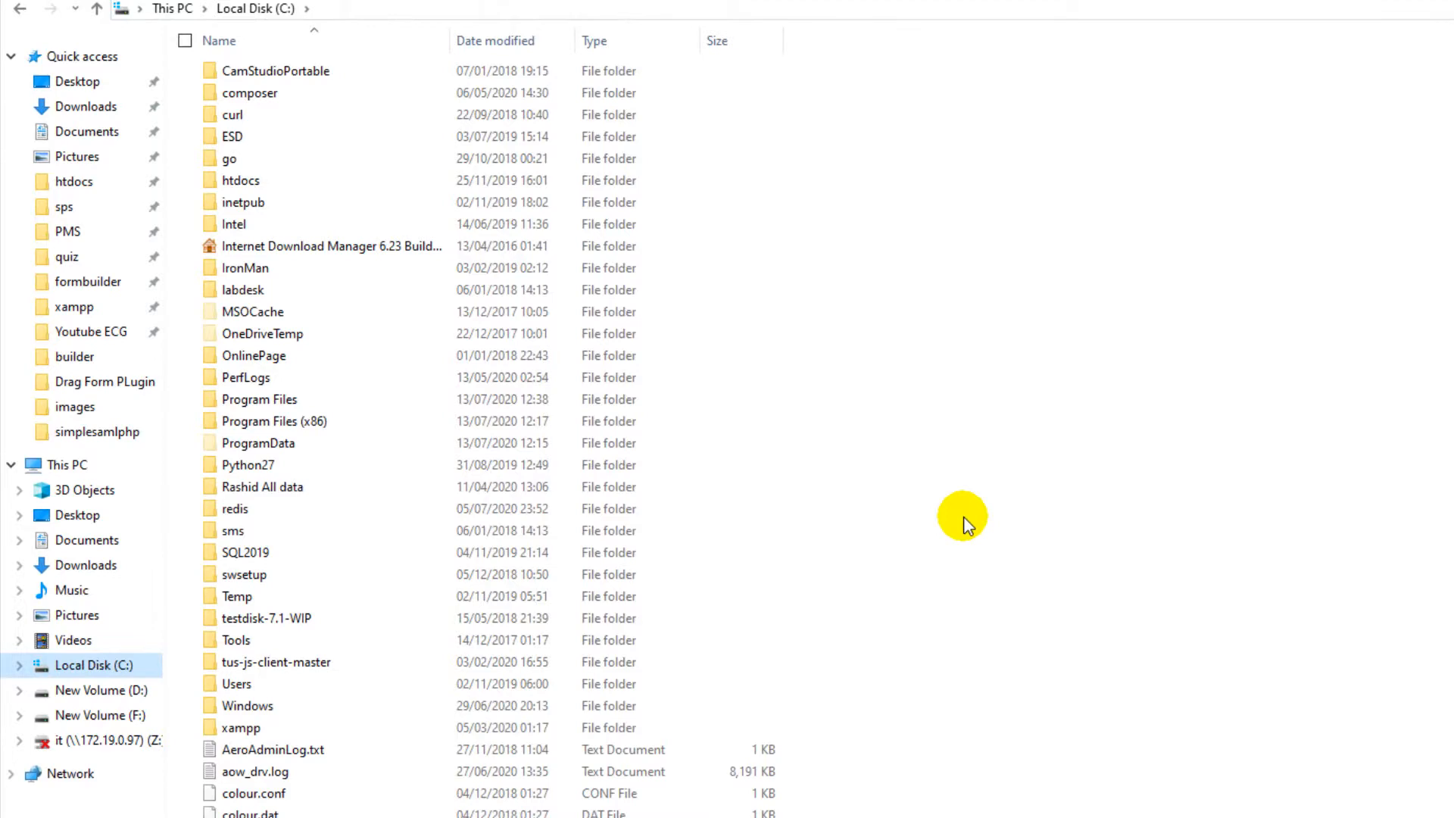
{"action": "right_click", "coordinate": [965, 517]}
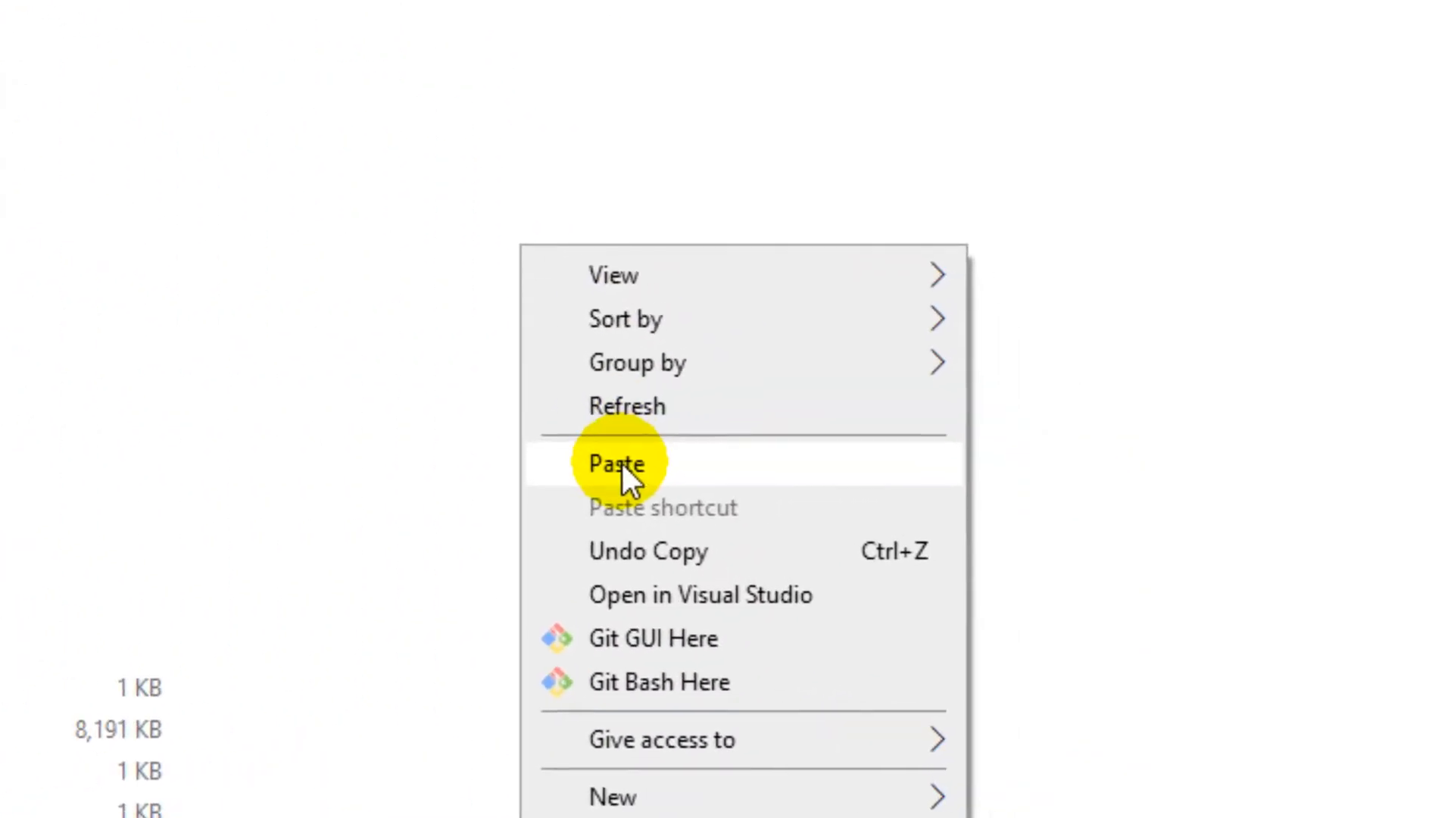
{"action": "left_click", "coordinate": [616, 463]}
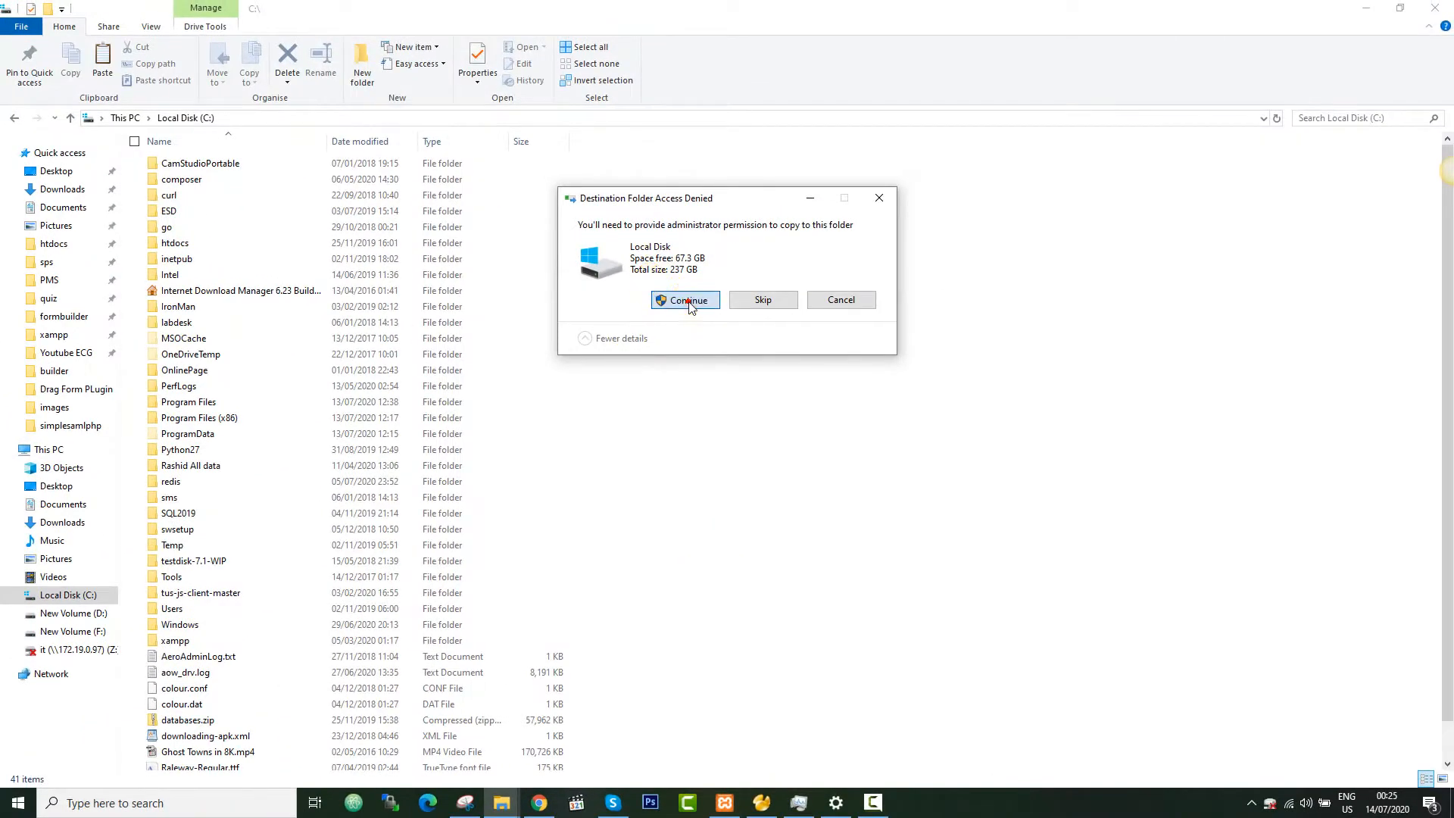
{"action": "left_click", "coordinate": [685, 300]}
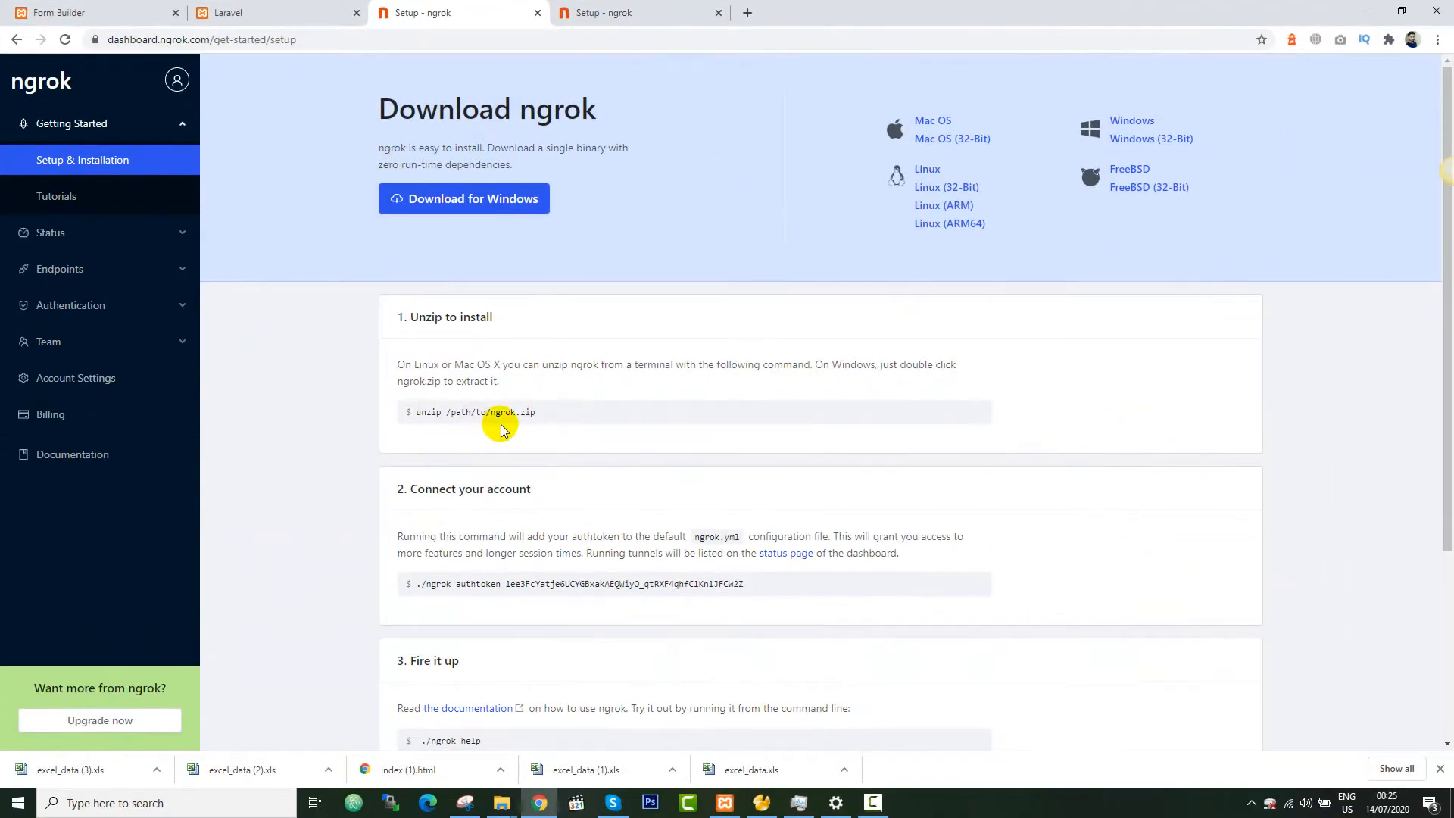
Scroll through the Setup & Installation steps to the authtoken command.
{"action": "scroll", "scroll_direction": "down", "scroll_amount": 3}
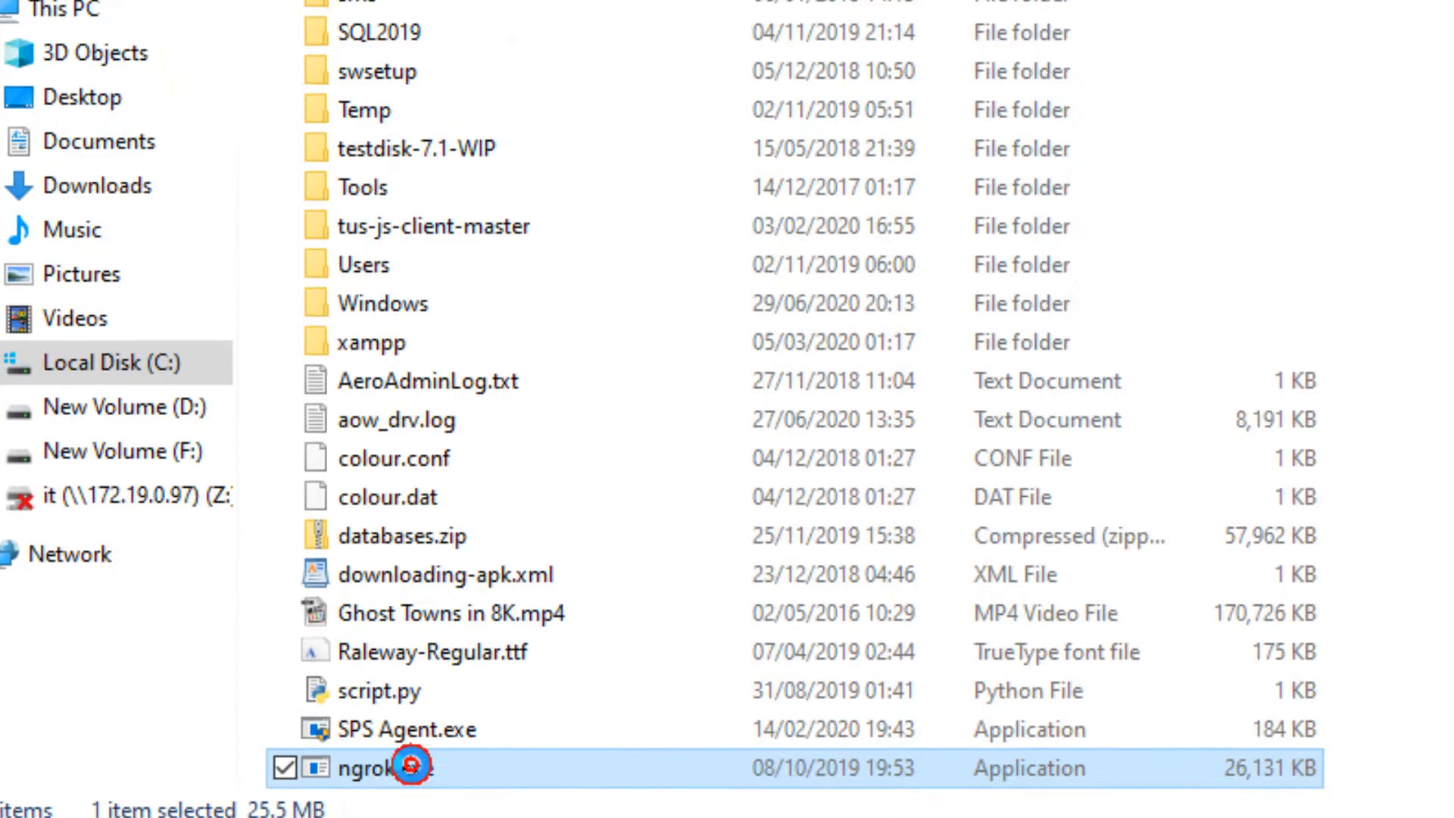
Launch ngrok.exe from C:\ so its console window appears.
{"action": "double_click", "coordinate": [372, 768]}
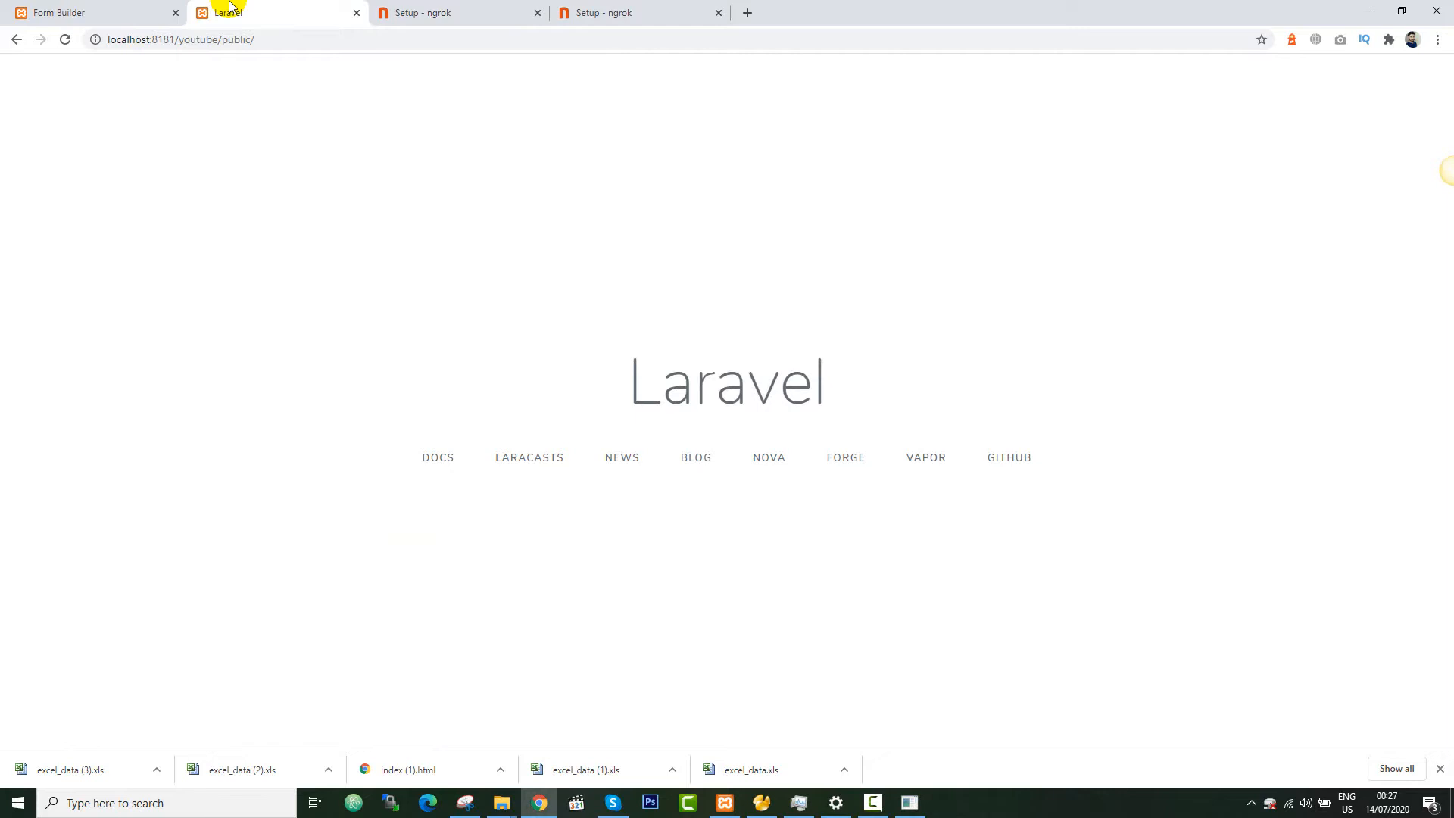
{"action": "mouse_move", "coordinate": [336, 76]}
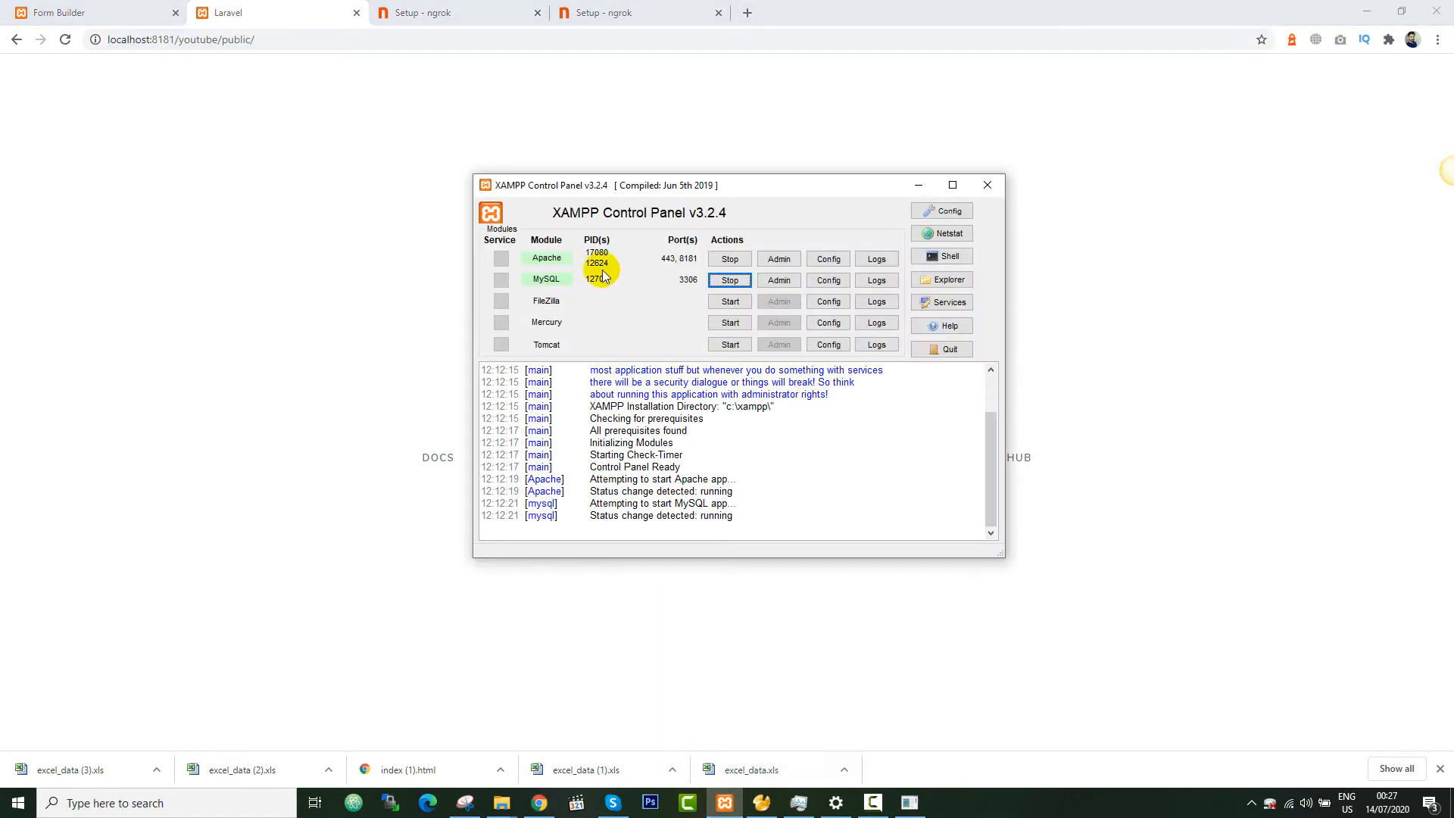
{"action": "mouse_move", "coordinate": [661, 309]}
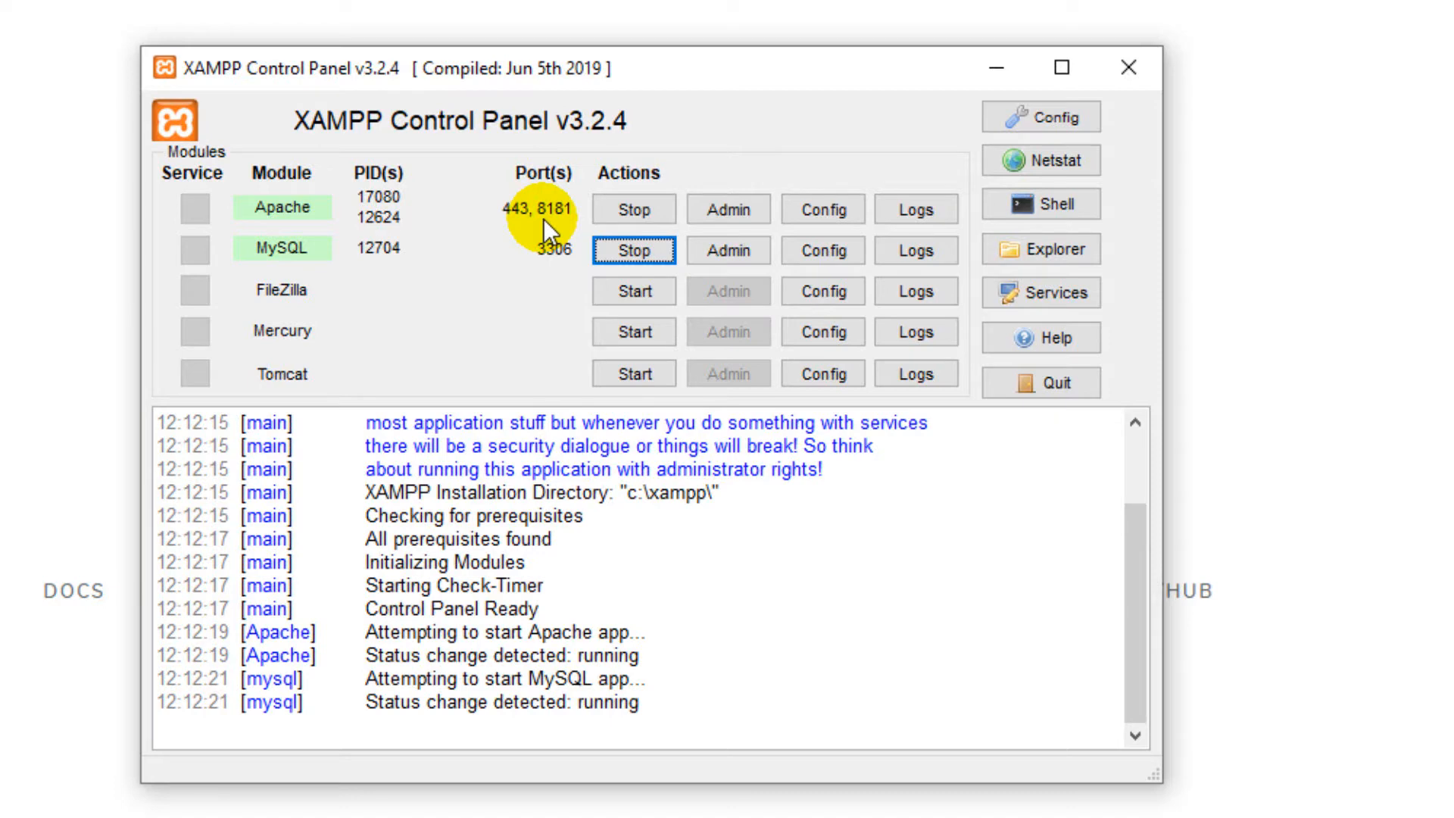
{"action": "mouse_move", "coordinate": [546, 225]}
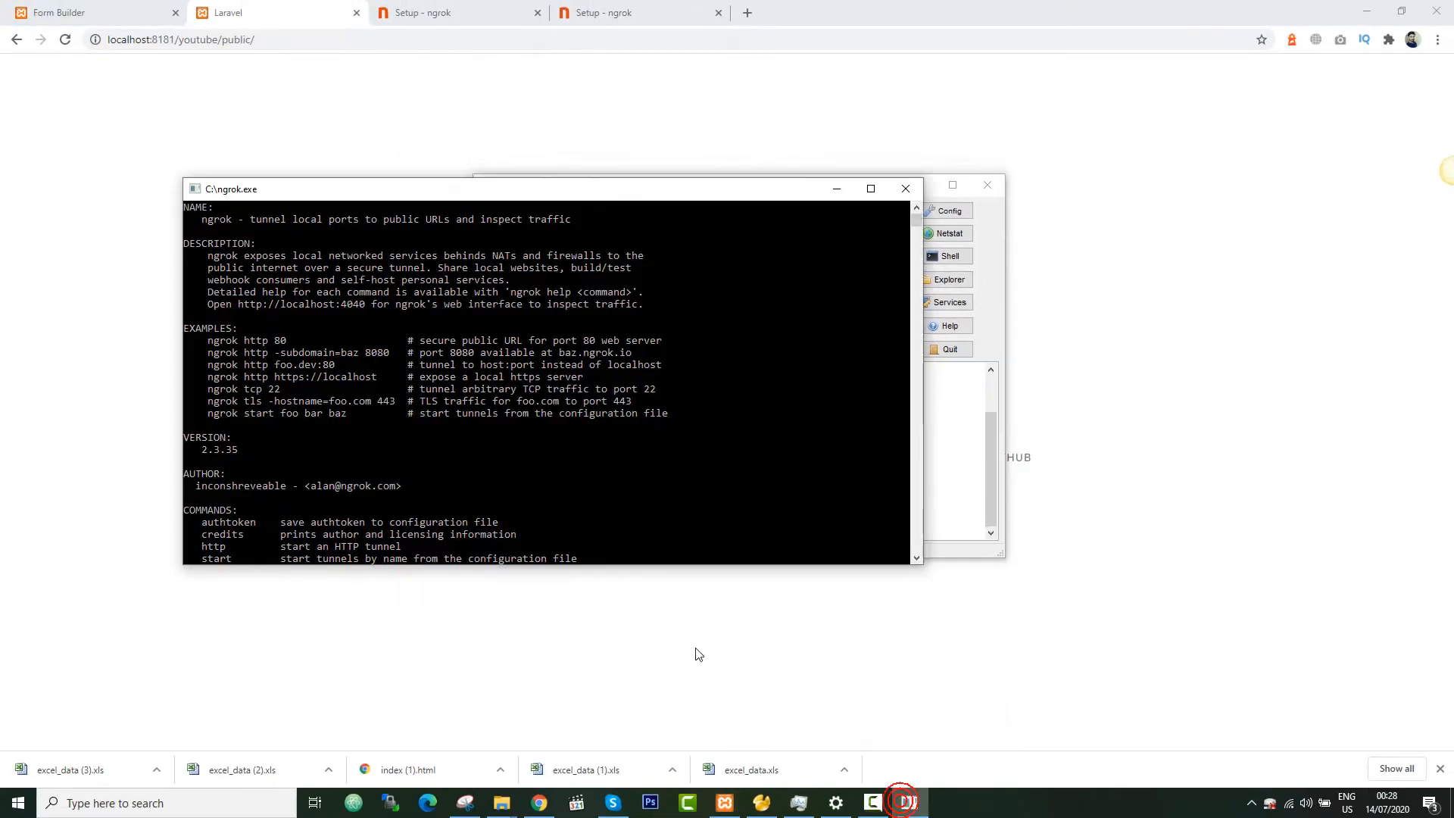
Enter the command 'ngrok http 8181' to tunnel the local XAMPP port.
{"action": "scroll", "scroll_direction": "down", "scroll_amount": 3}
{"action": "type", "text": "ng"}
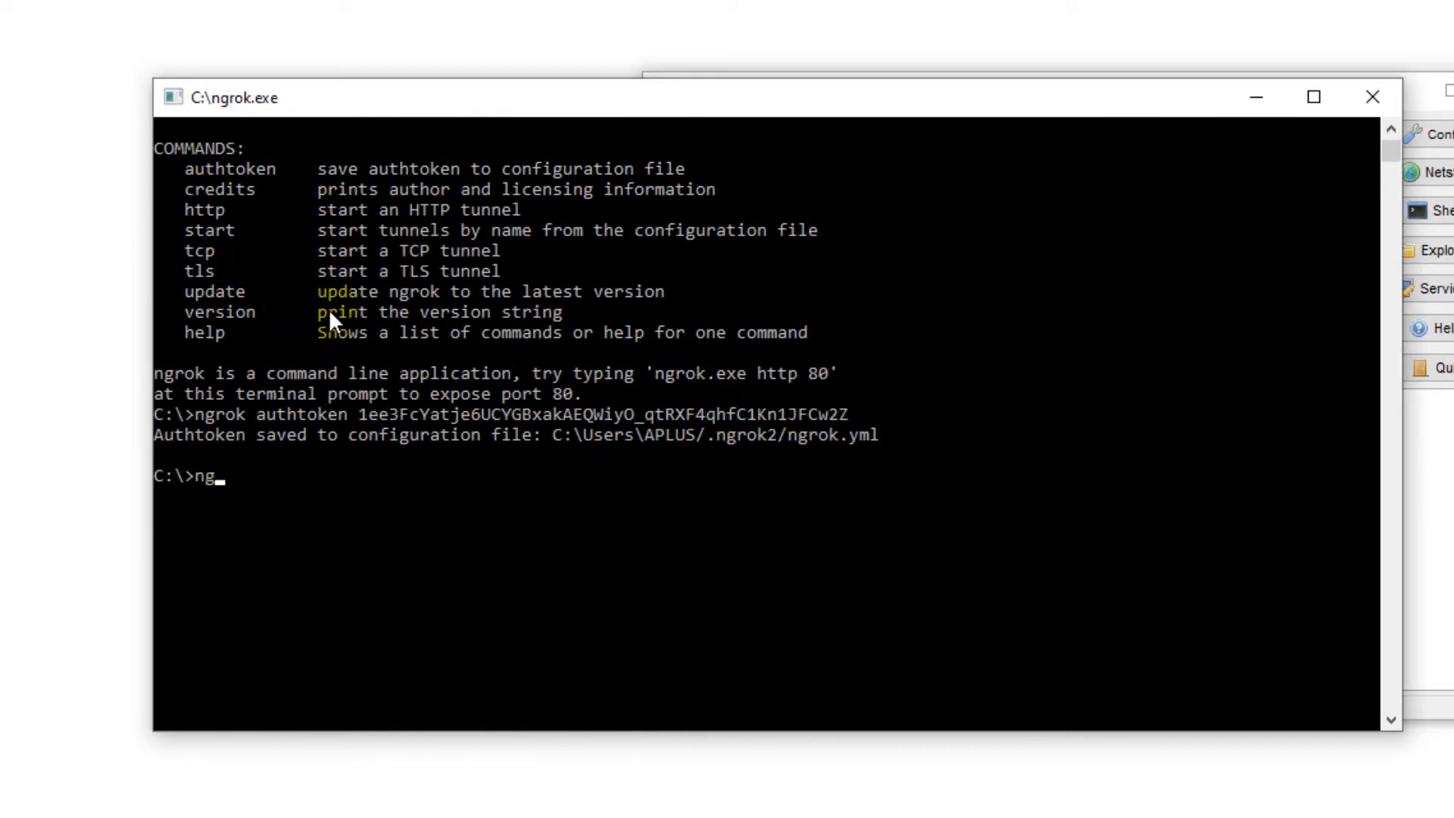
{"action": "type", "text": "rok"}
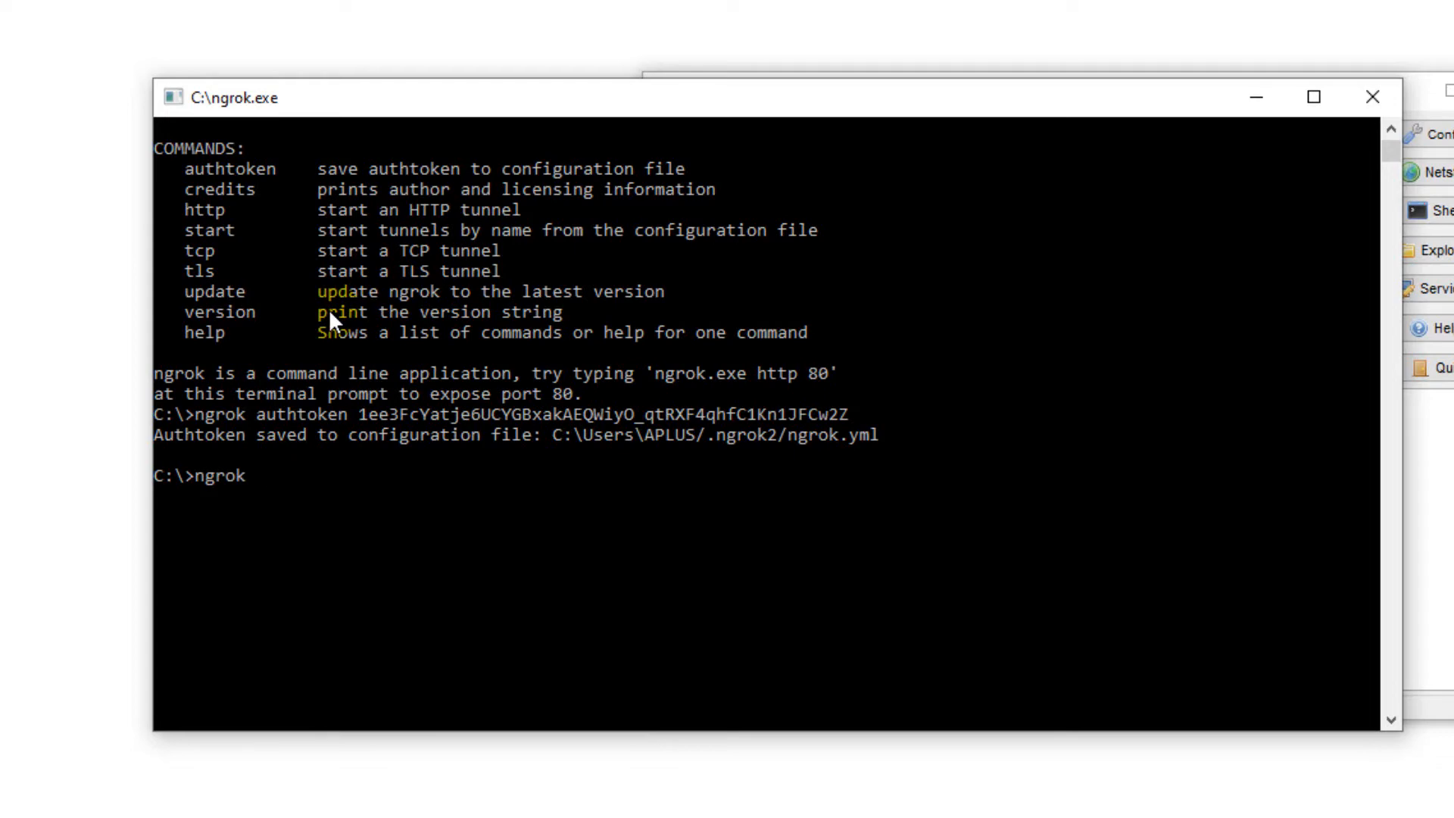
{"action": "type", "text": "http"}
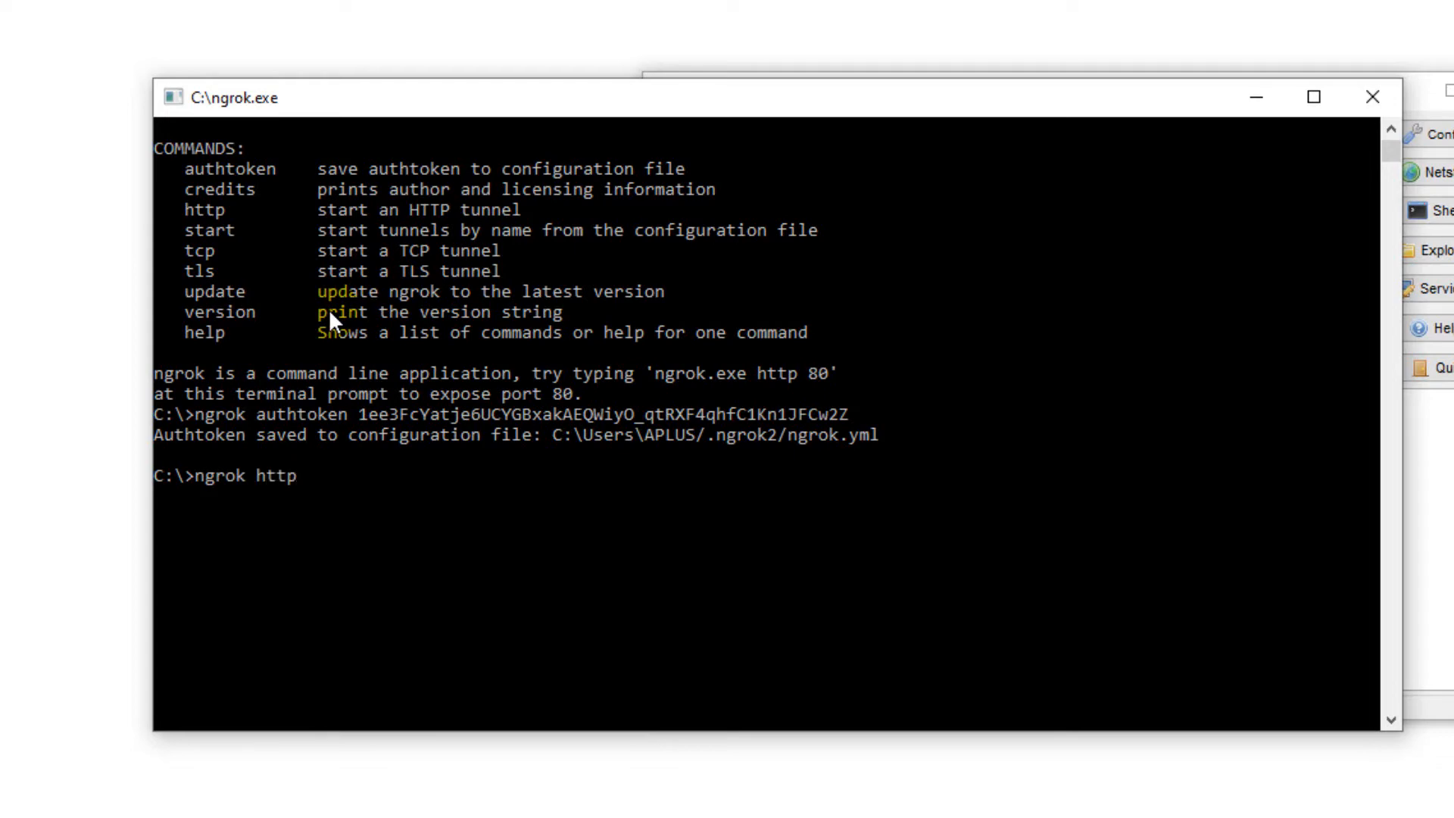
{"action": "type", "text": "8"}
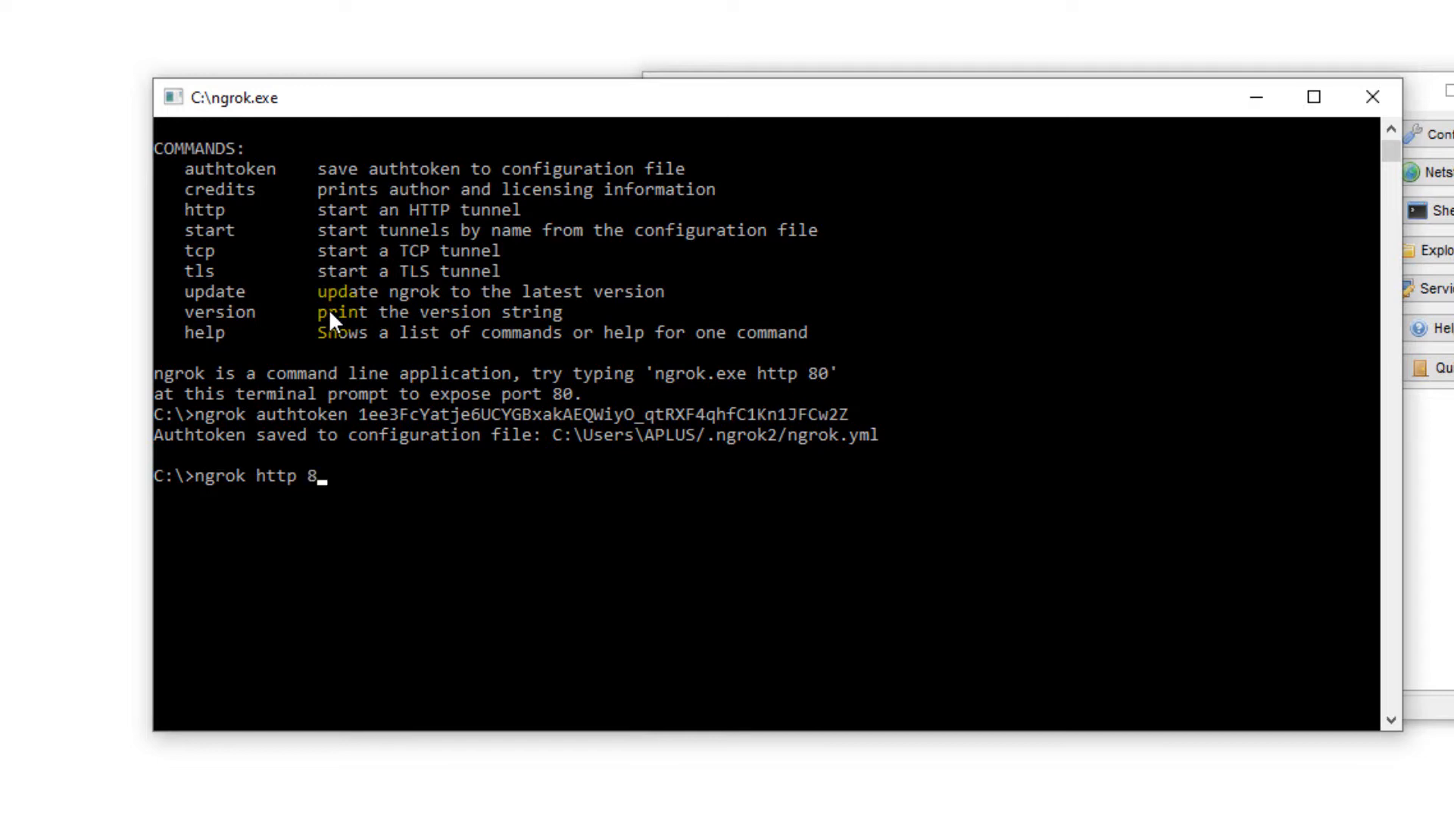
{"action": "type", "text": "181"}
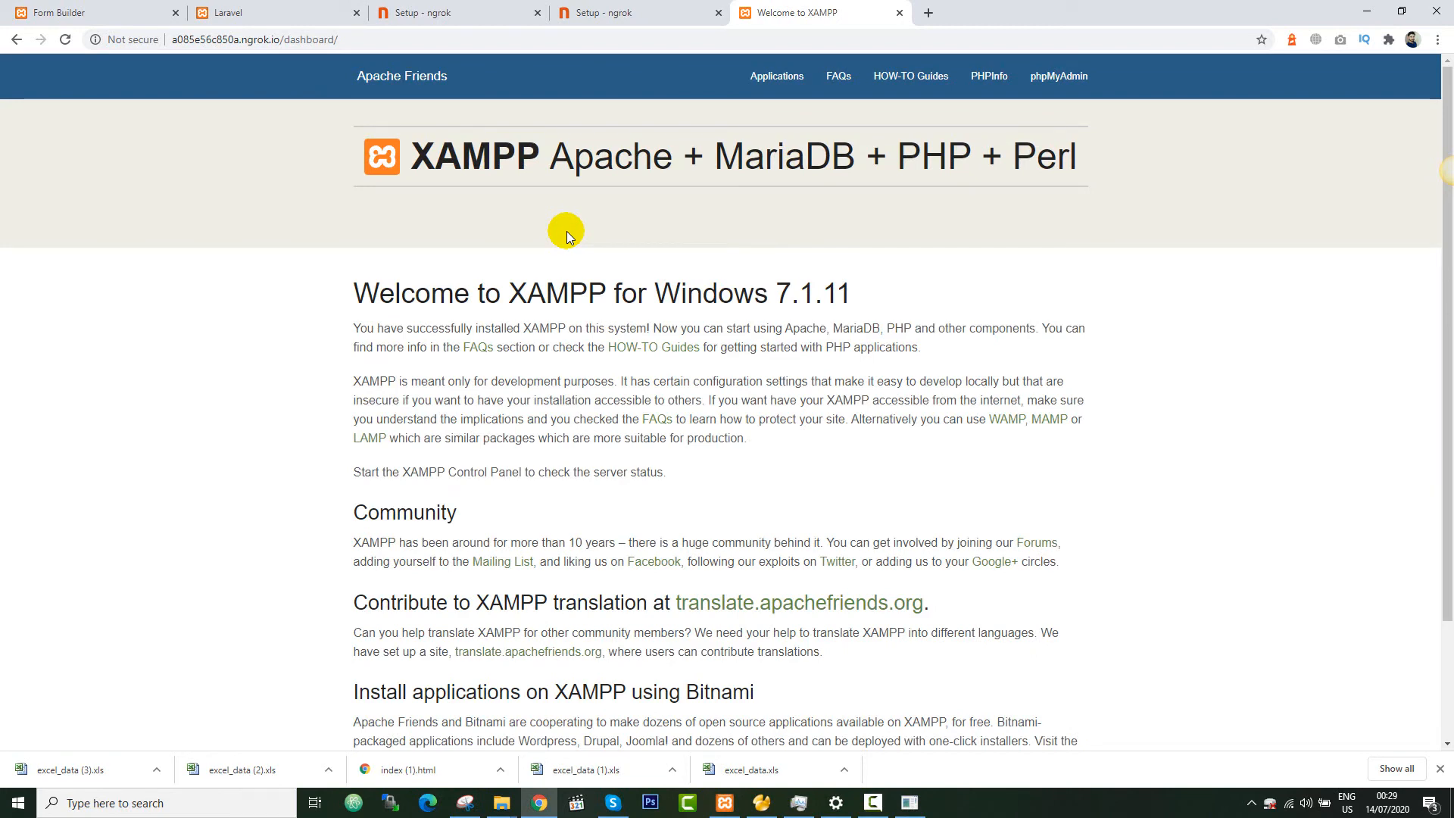
Load the Form Builder project through the a085e56c850a.ngrok.io tunnel address after checking the local project paths.
{"action": "left_click", "coordinate": [259, 12]}
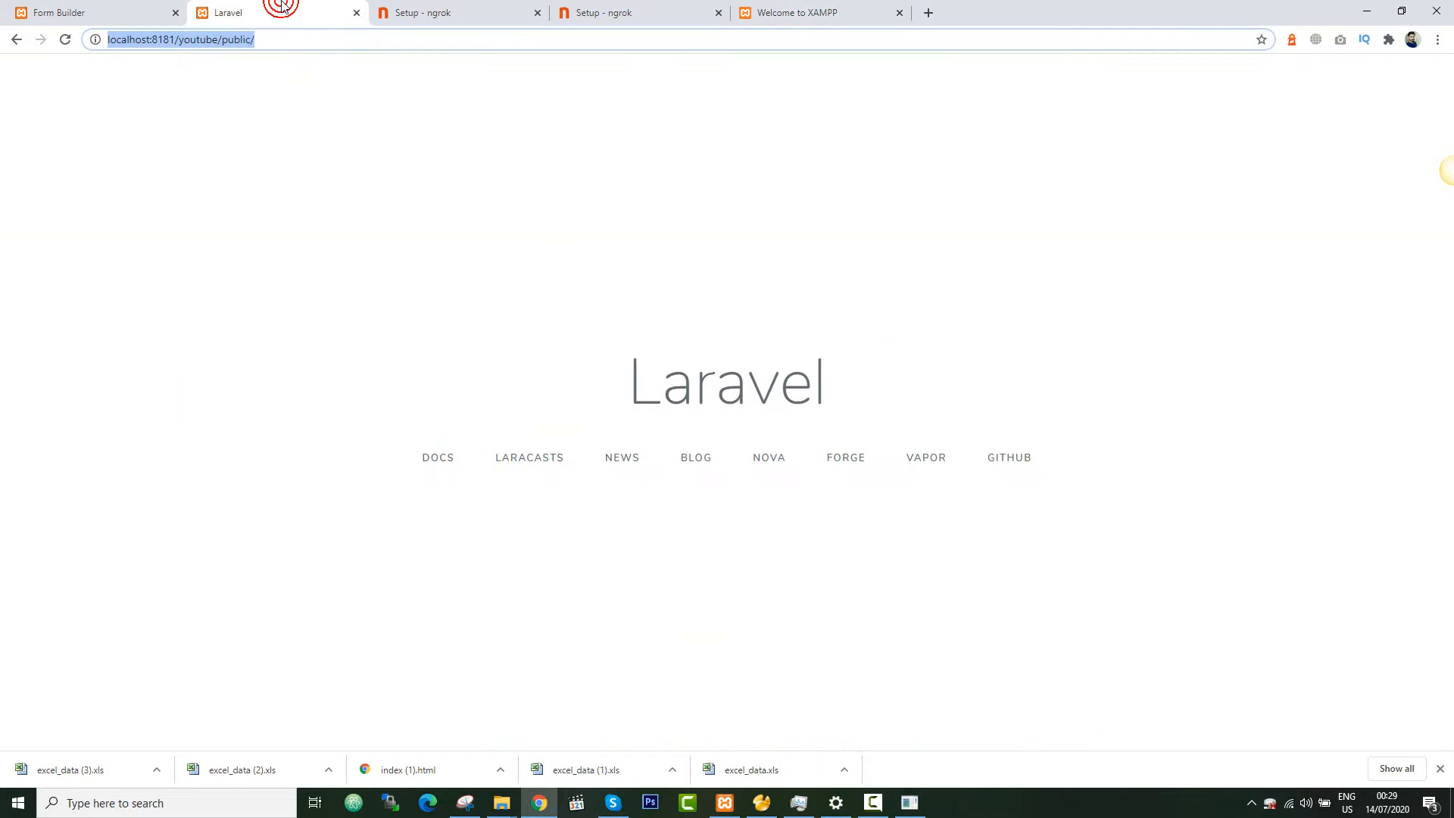
{"action": "left_click", "coordinate": [93, 12]}
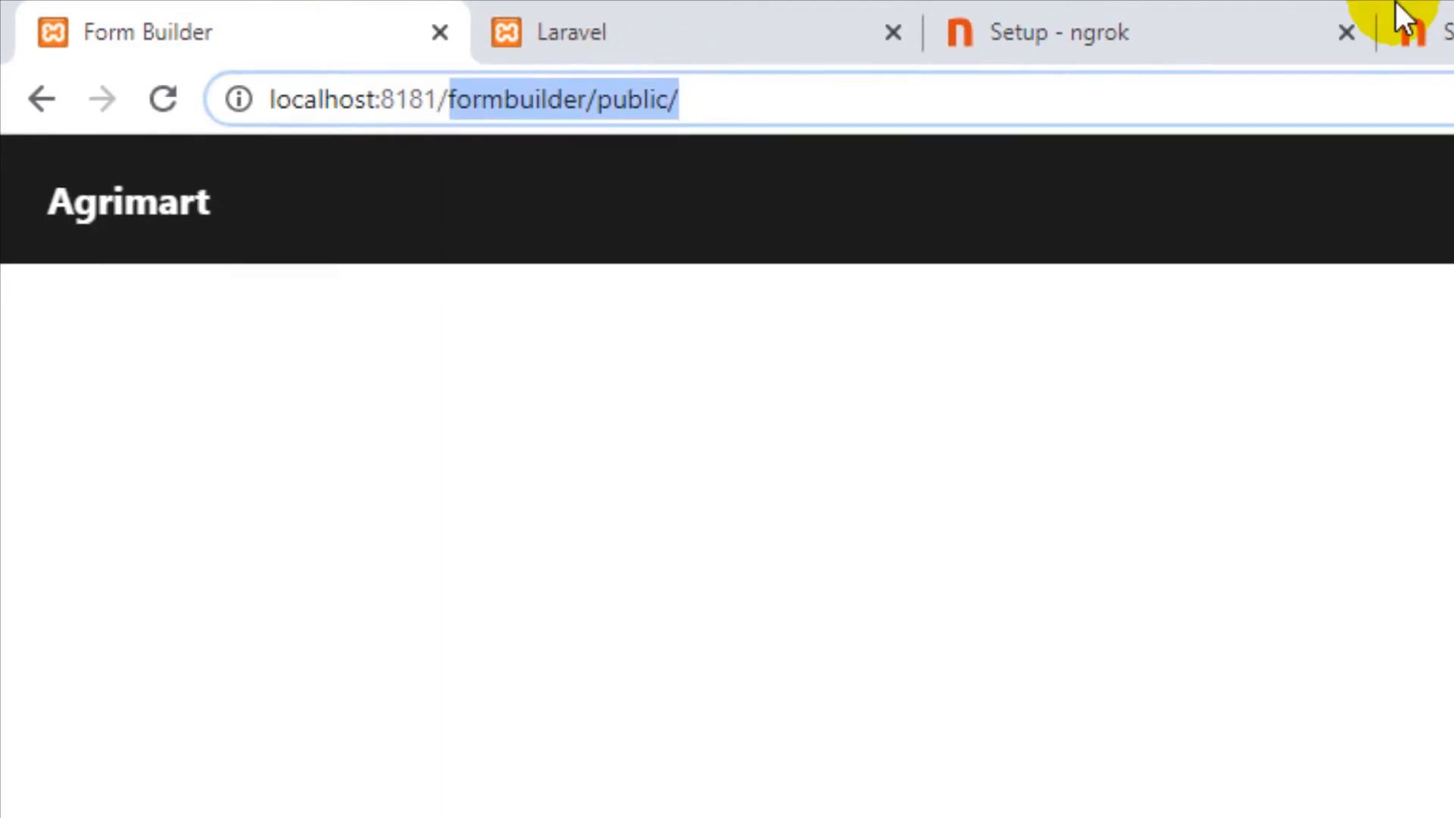
{"action": "type", "text": "a085e56c850a.ngrok.io/dashboard/"}
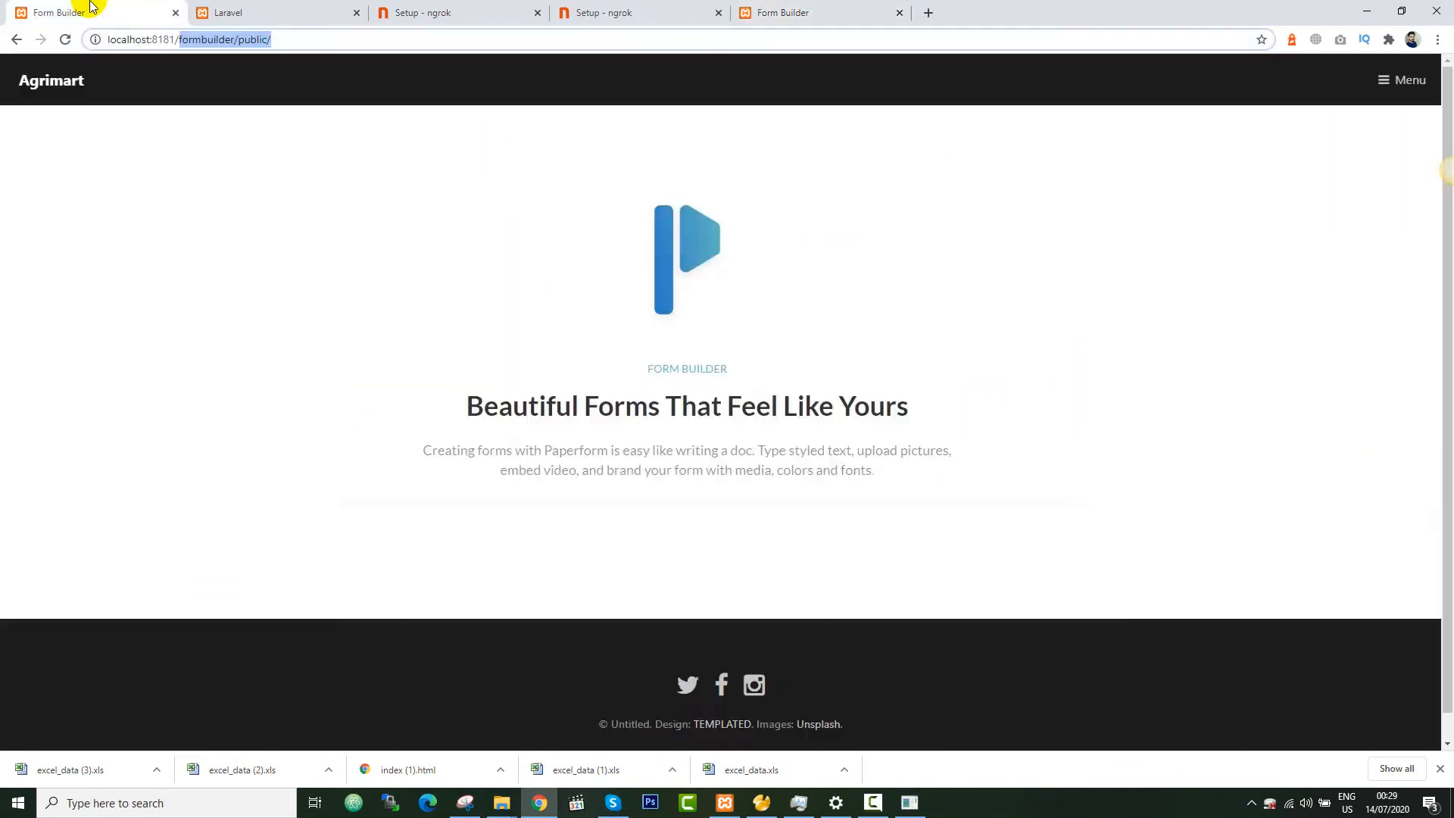
{"action": "left_click", "coordinate": [130, 40]}
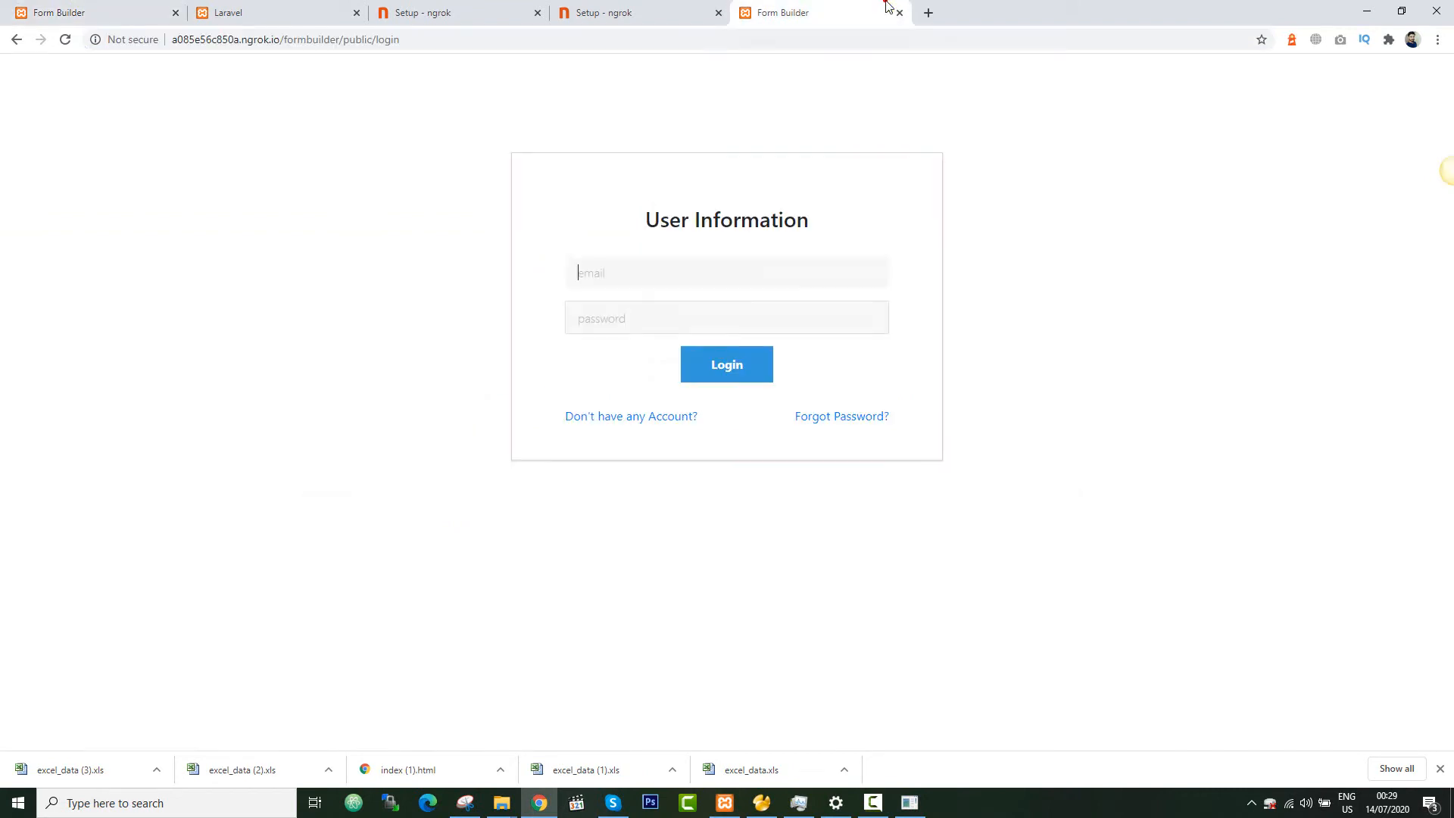
{"action": "mouse_move", "coordinate": [550, 121]}
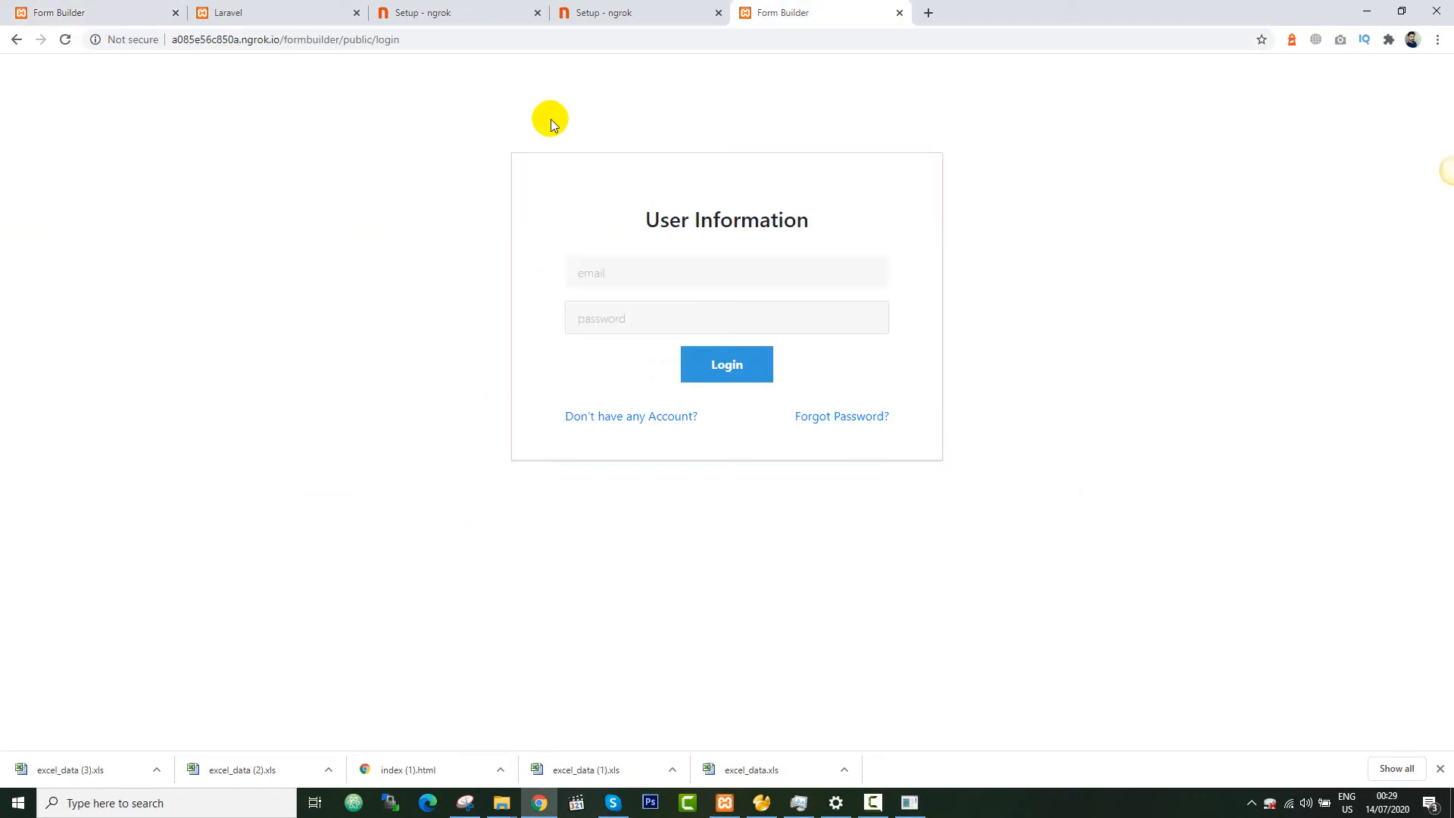
Attempt login with the saved email, which is rejected as invalid credentials.
{"action": "left_click", "coordinate": [726, 272]}
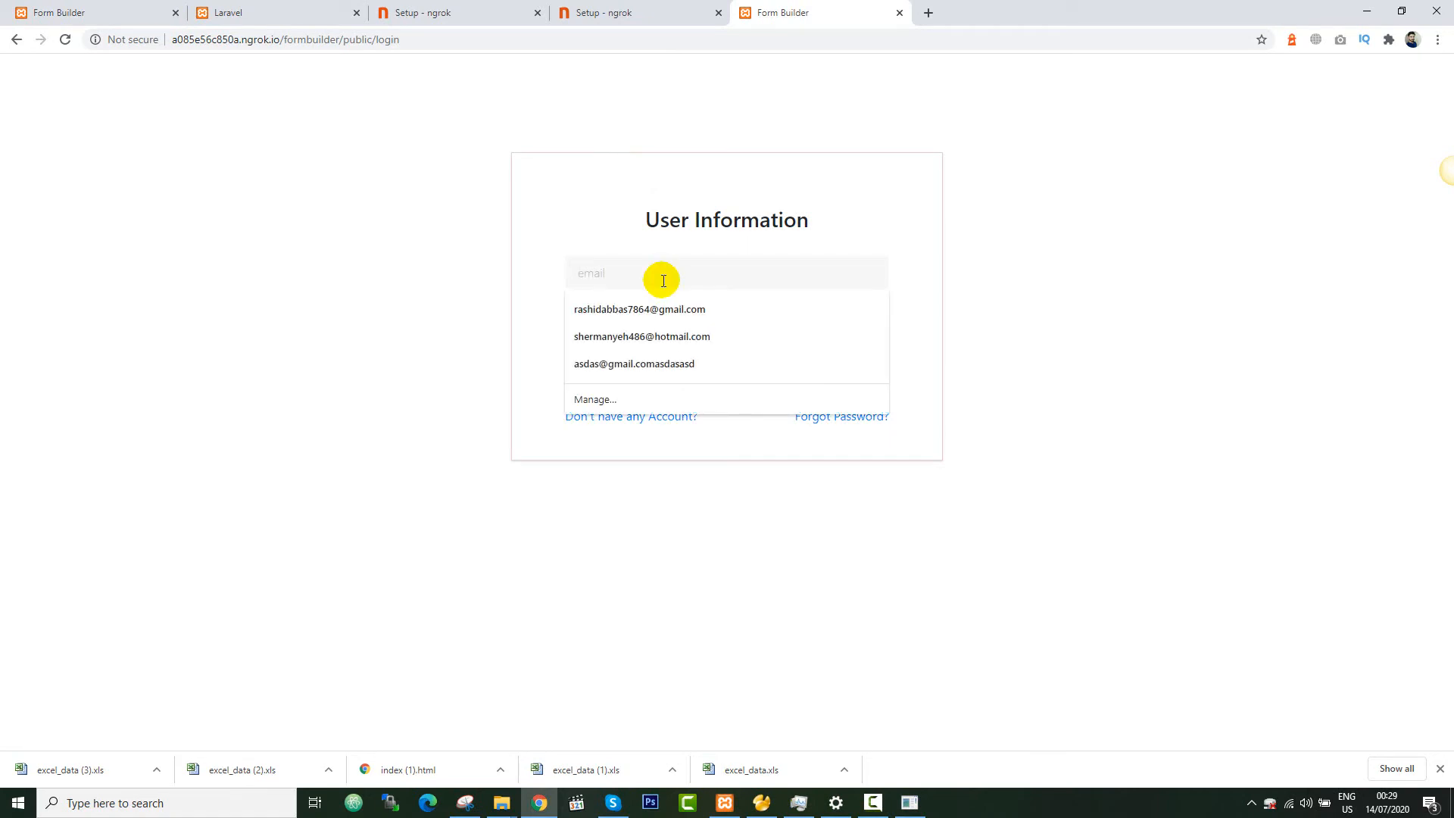
{"action": "left_click", "coordinate": [639, 309]}
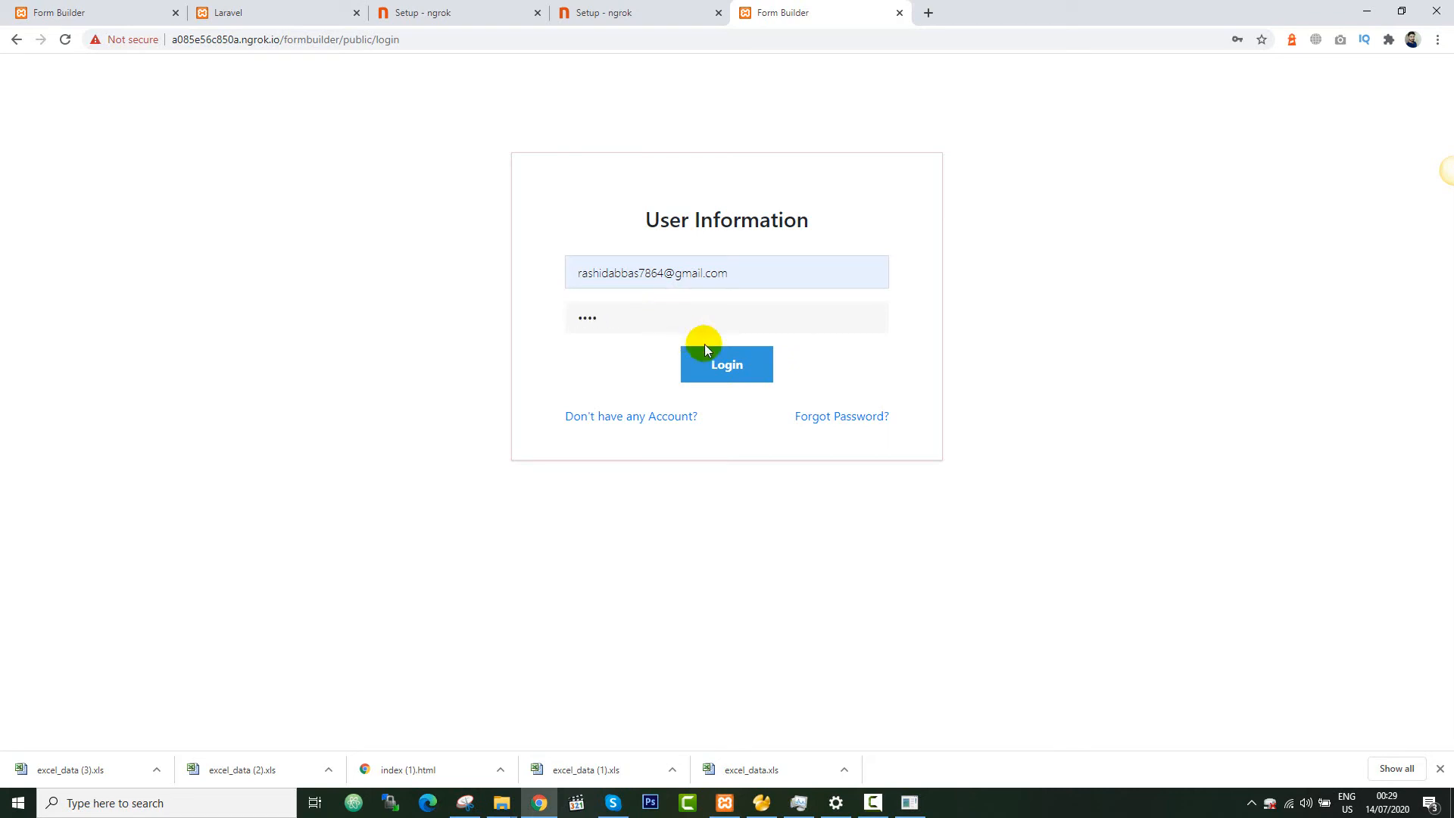
{"action": "left_click", "coordinate": [726, 364]}
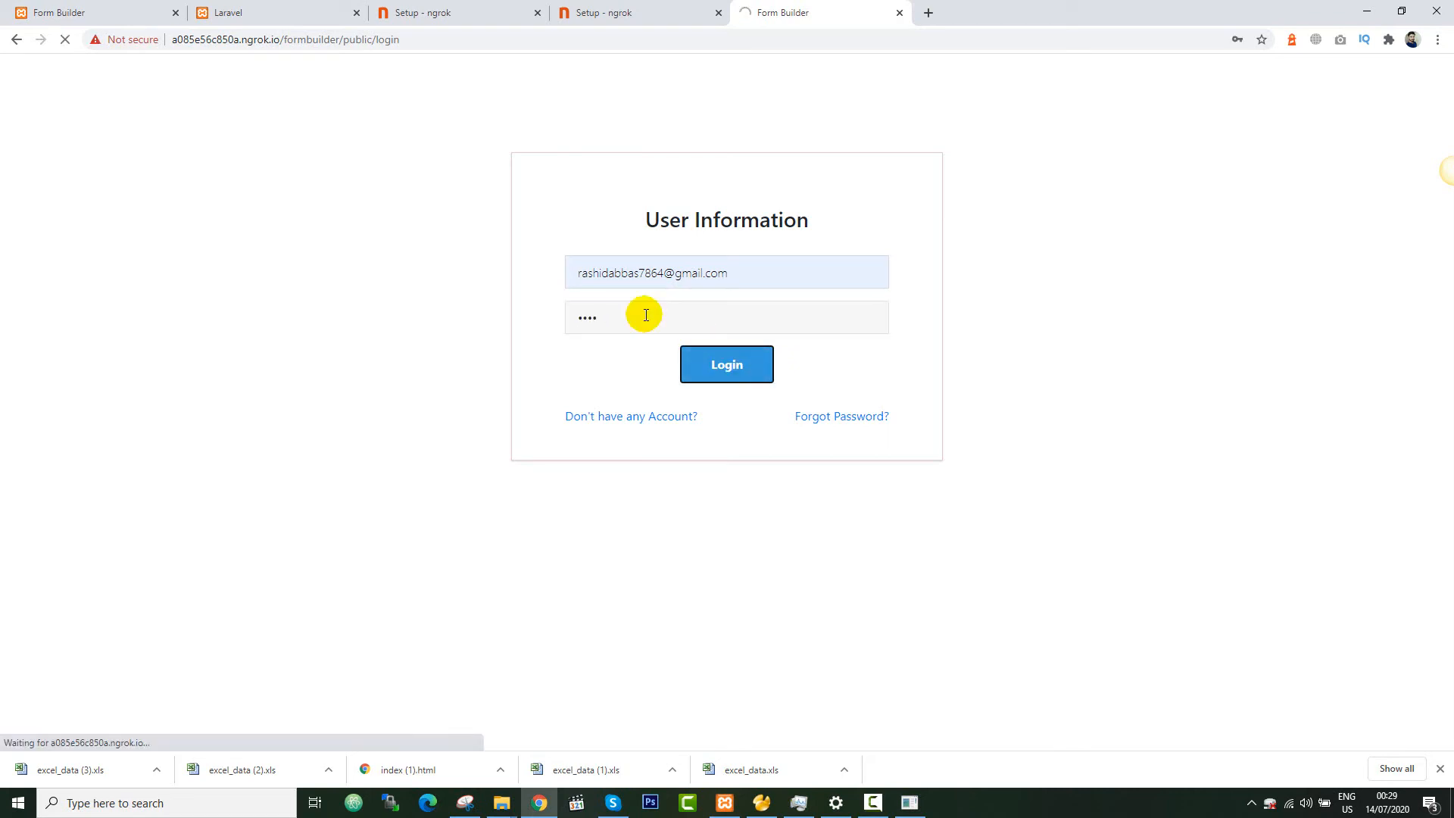
Retry with the saved email and retyped password, landing on the Beautiful Forms home page.
{"action": "left_click", "coordinate": [726, 364]}
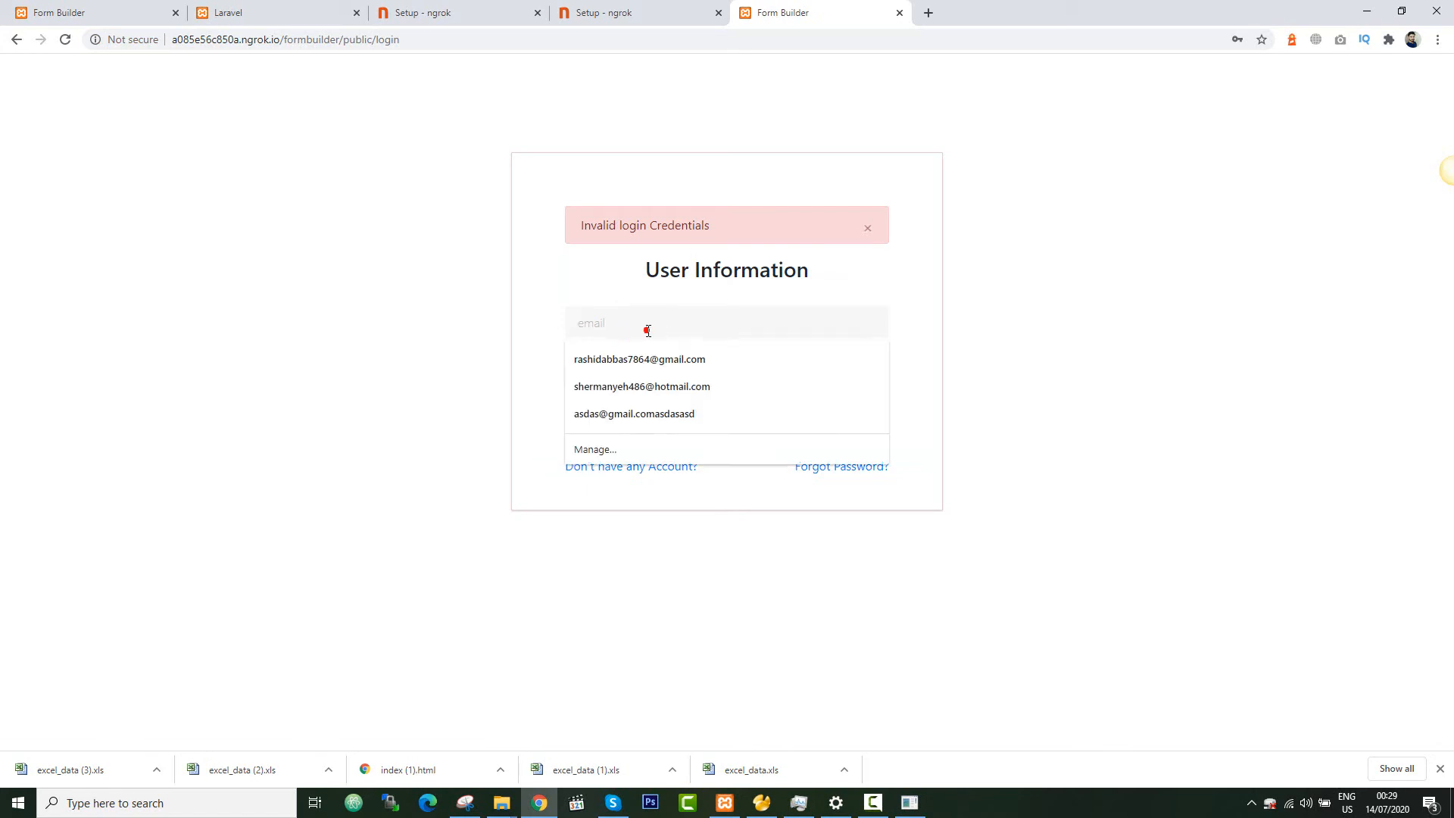
{"action": "left_click", "coordinate": [639, 359]}
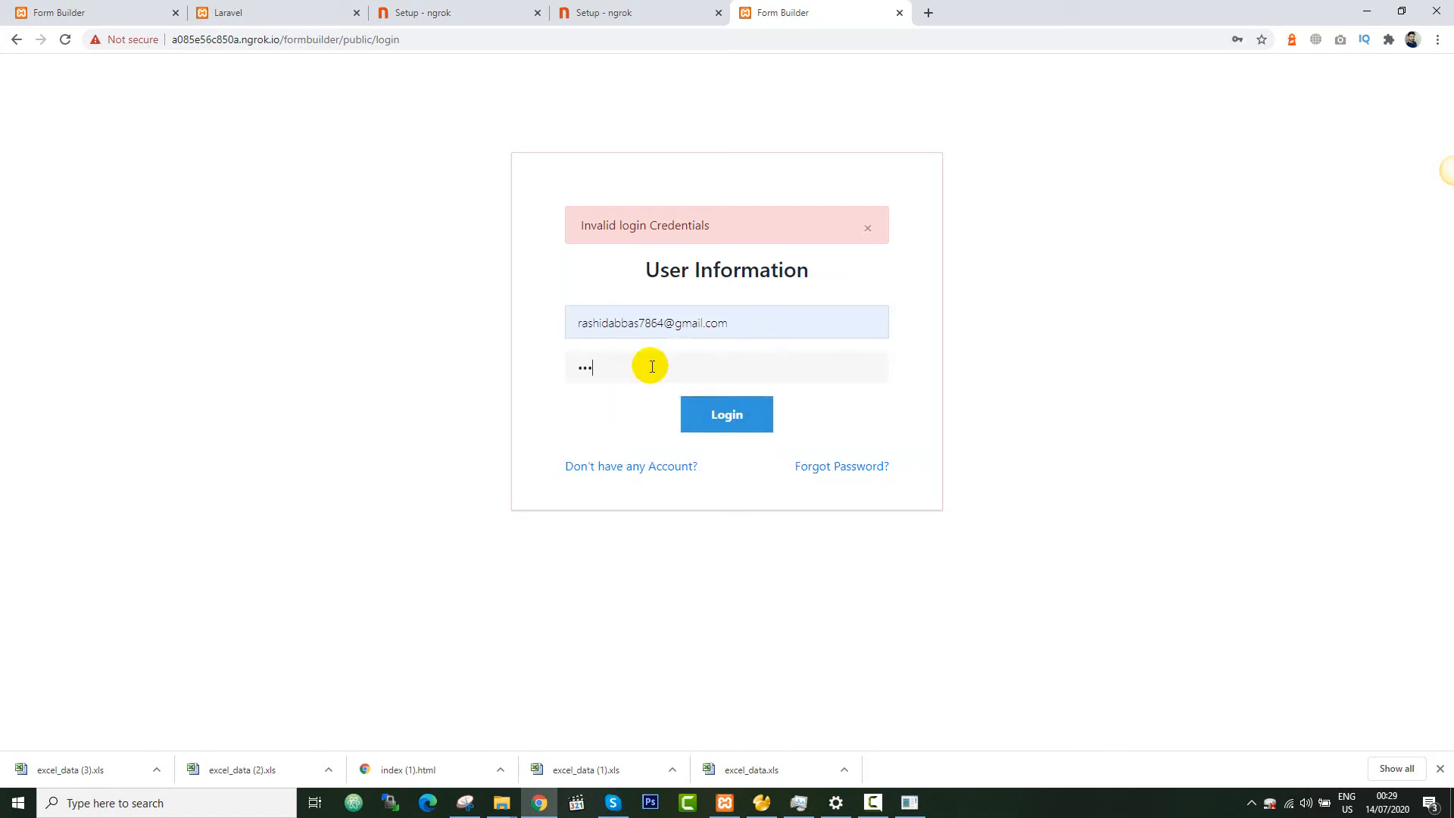
{"action": "left_click", "coordinate": [725, 414]}
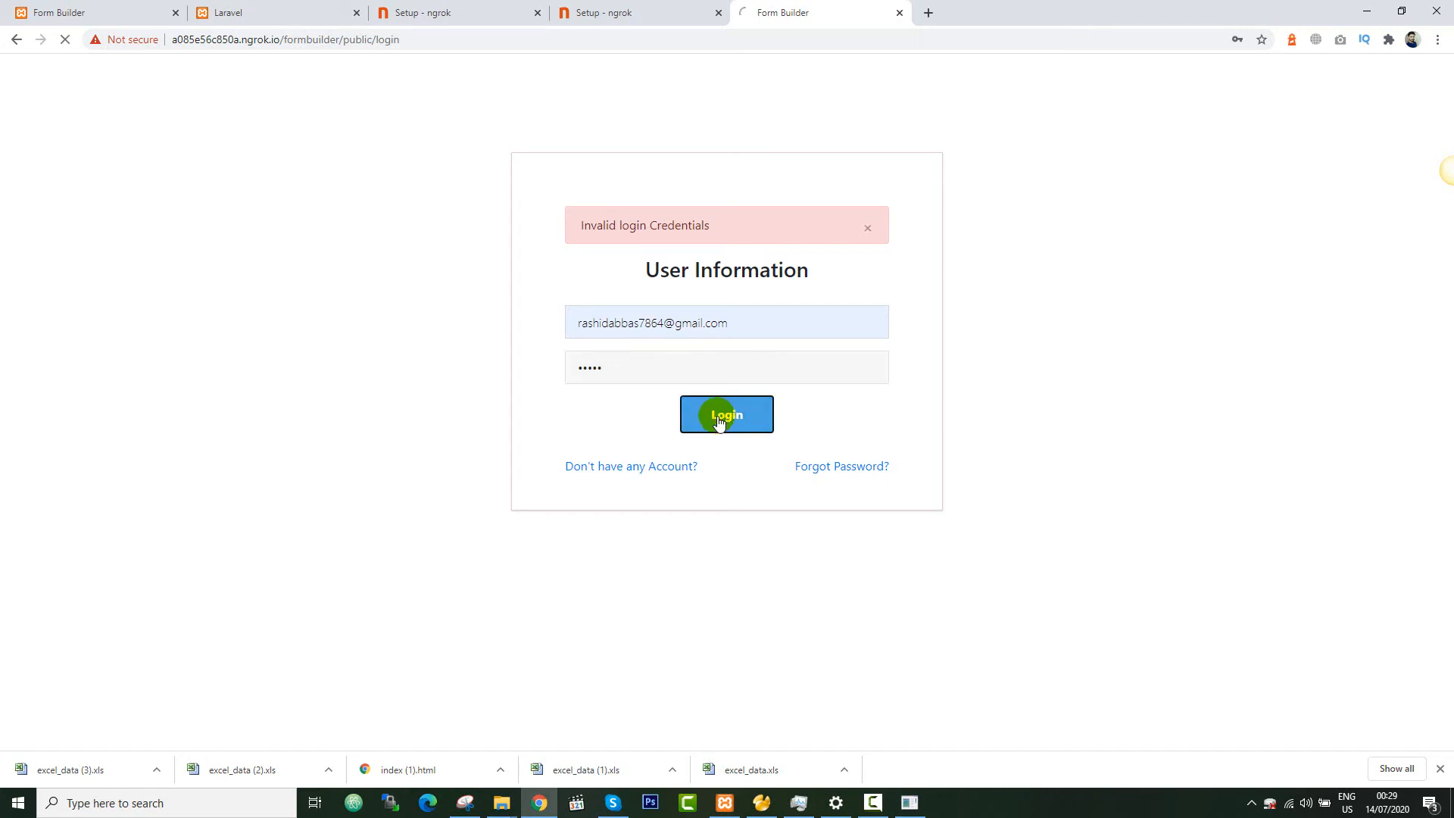
{"action": "left_click", "coordinate": [726, 413]}
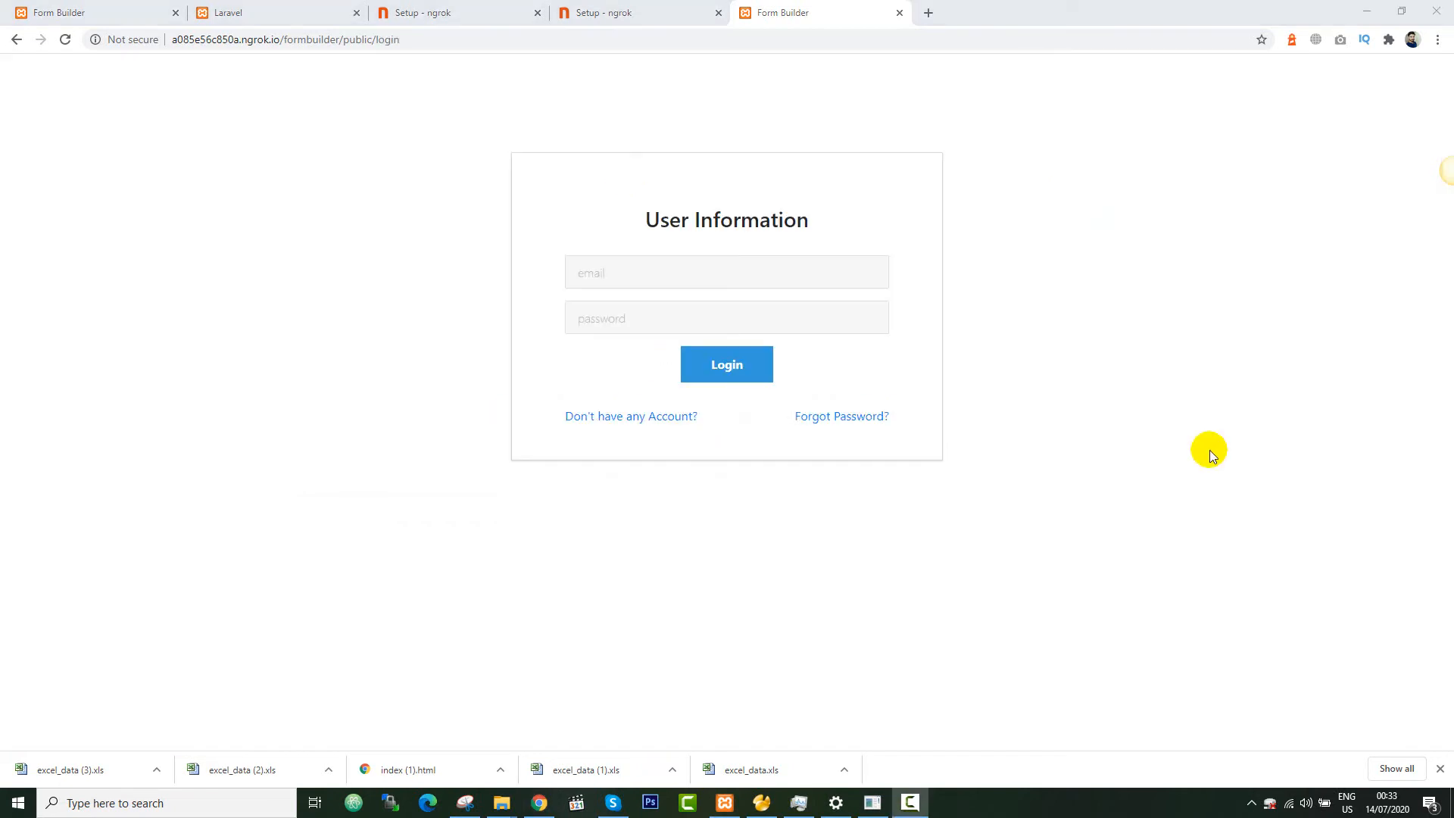
{"action": "mouse_move", "coordinate": [1041, 330]}
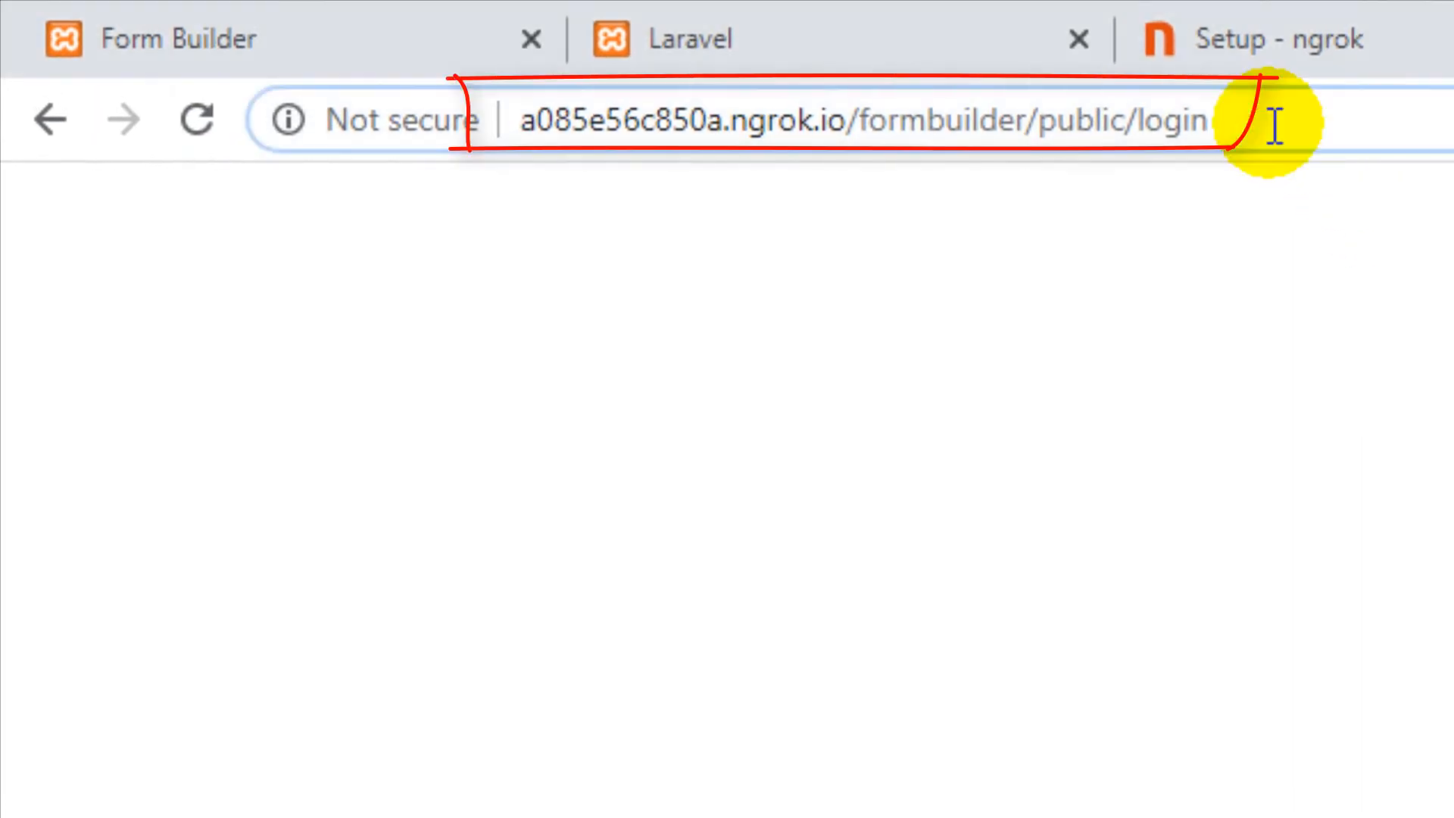
{"action": "left_click", "coordinate": [1215, 121]}
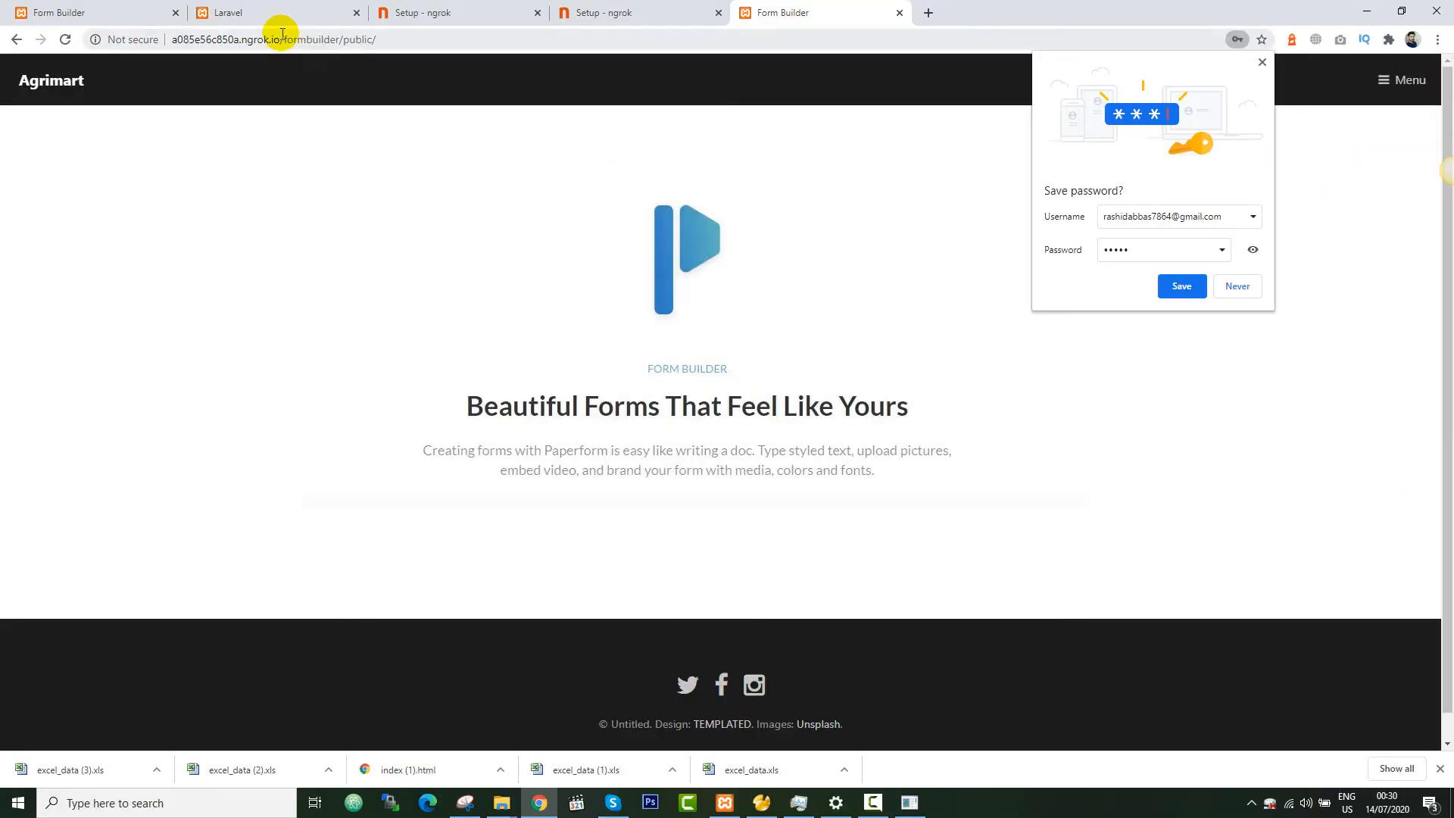
Change the tunnel URL path to youtube/public/ to load the Laravel welcome page.
{"action": "left_click", "coordinate": [269, 13]}
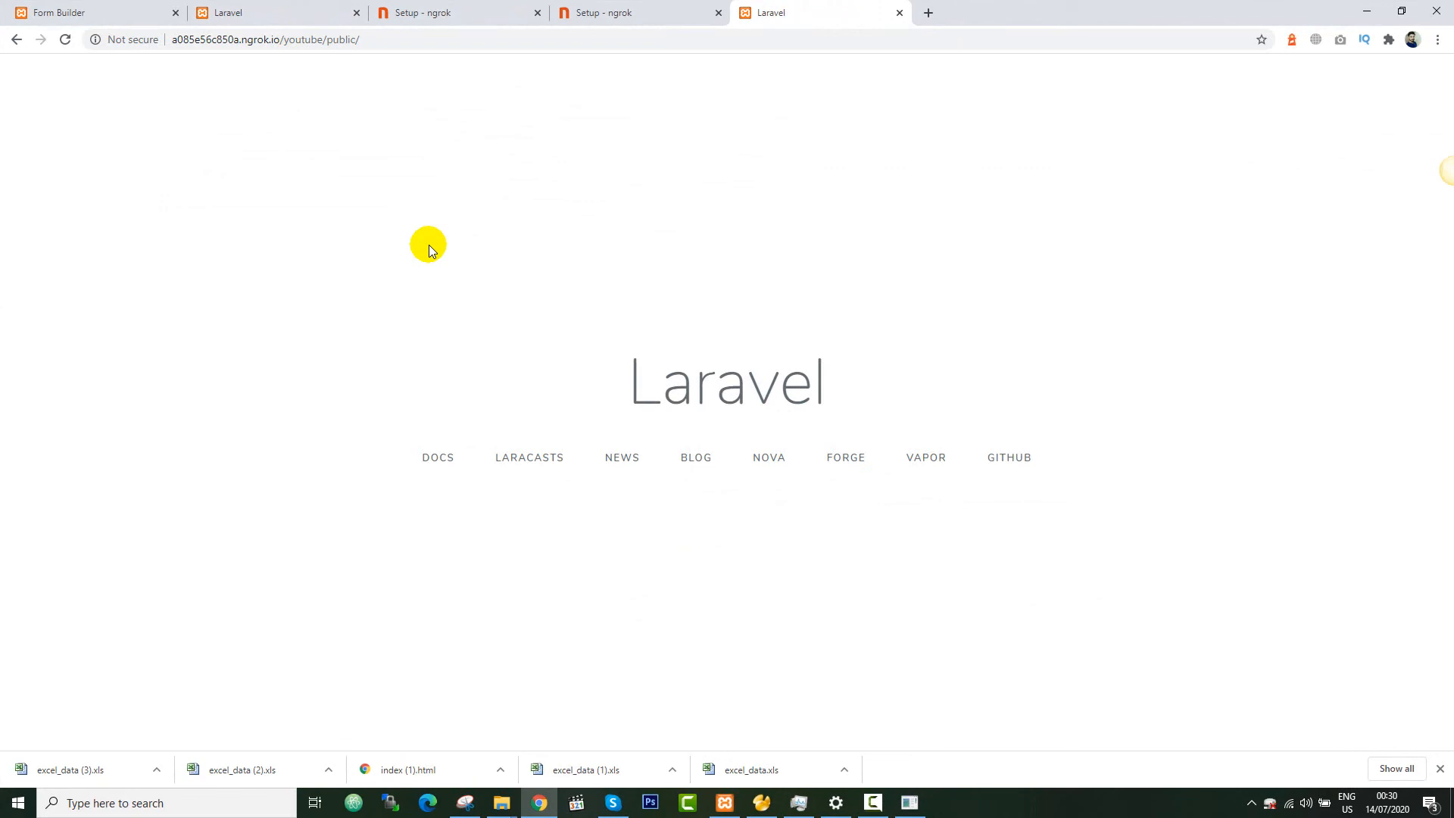
{"action": "mouse_move", "coordinate": [416, 242]}
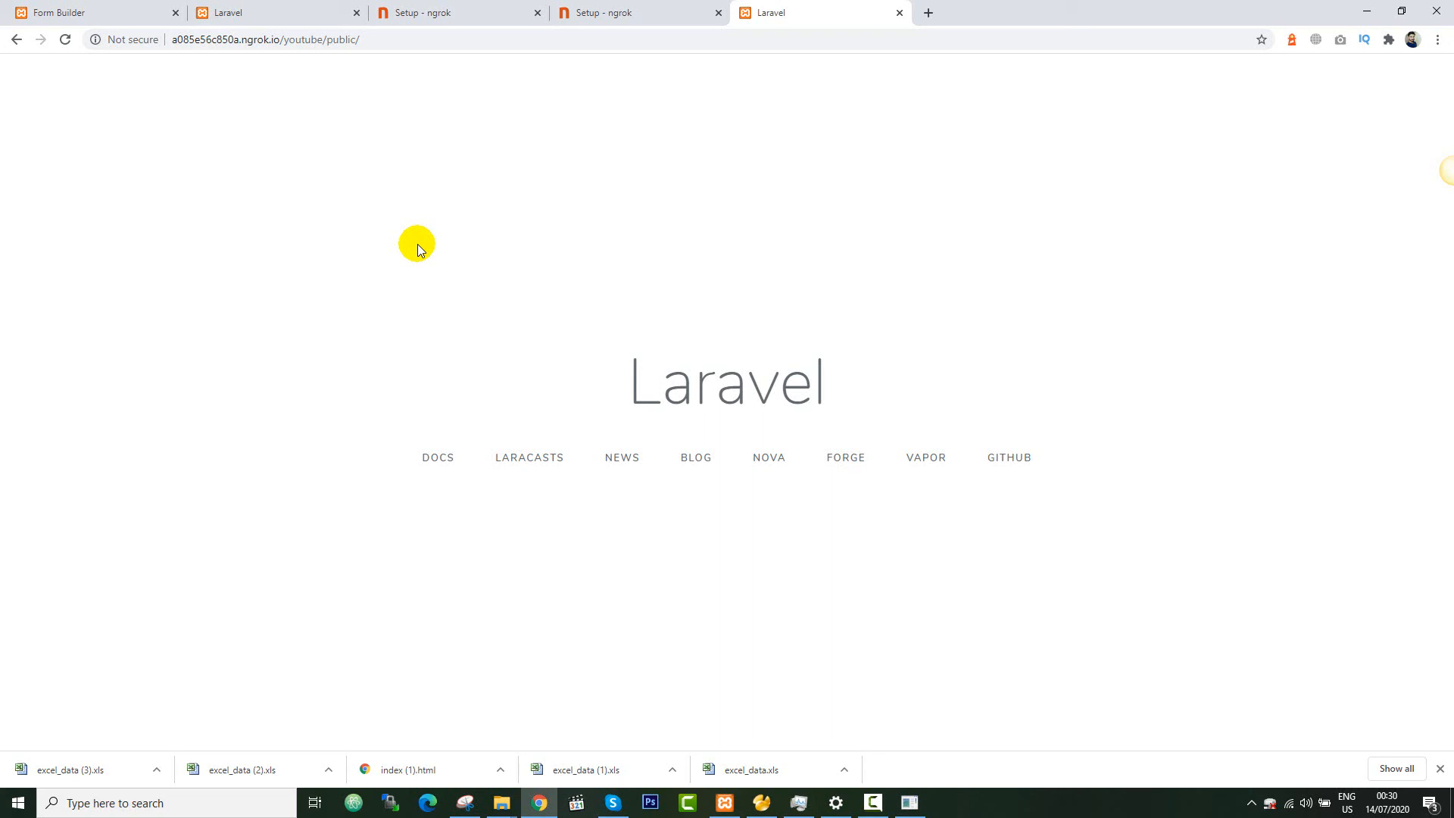
{"action": "mouse_move", "coordinate": [403, 217]}
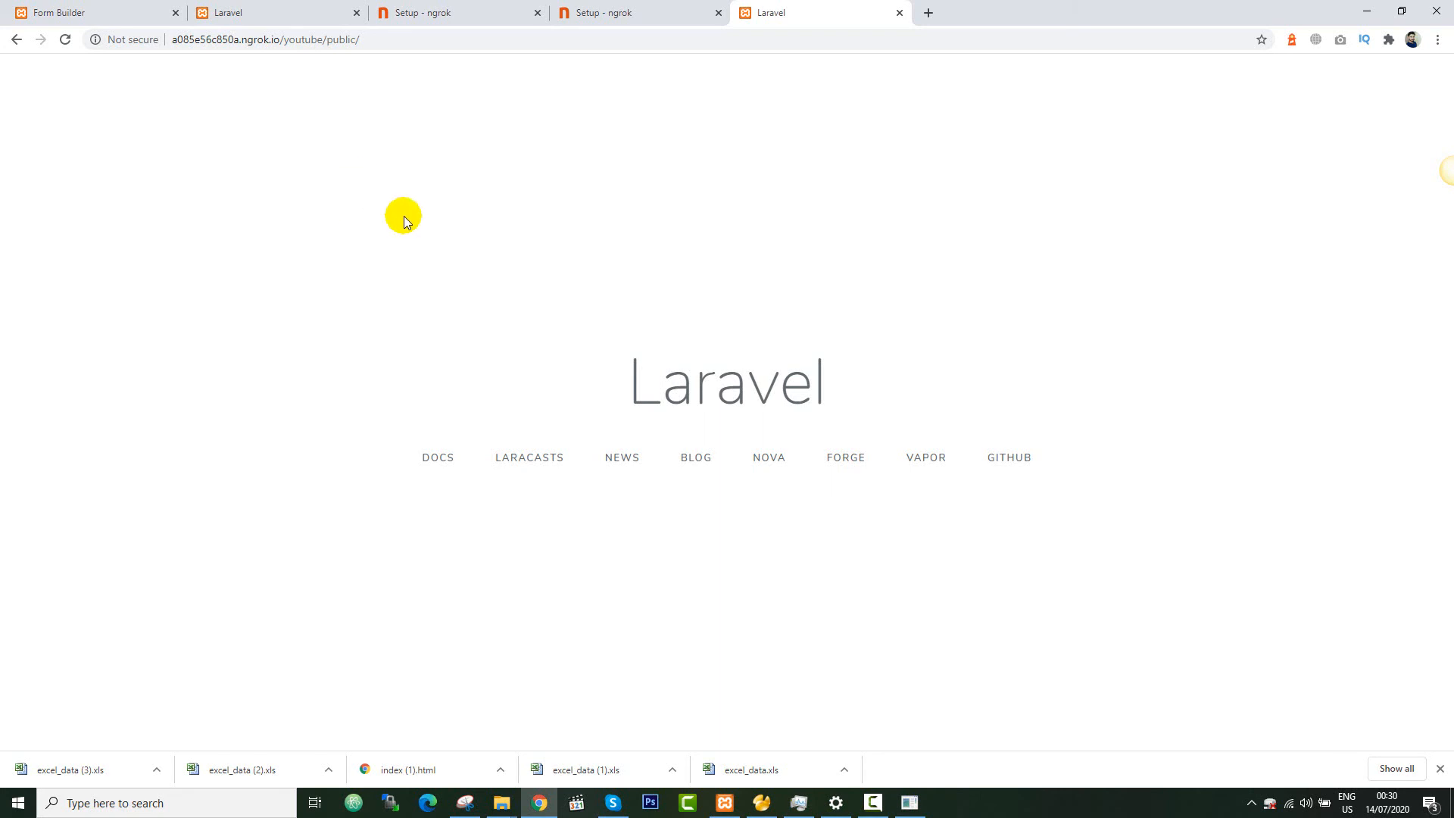